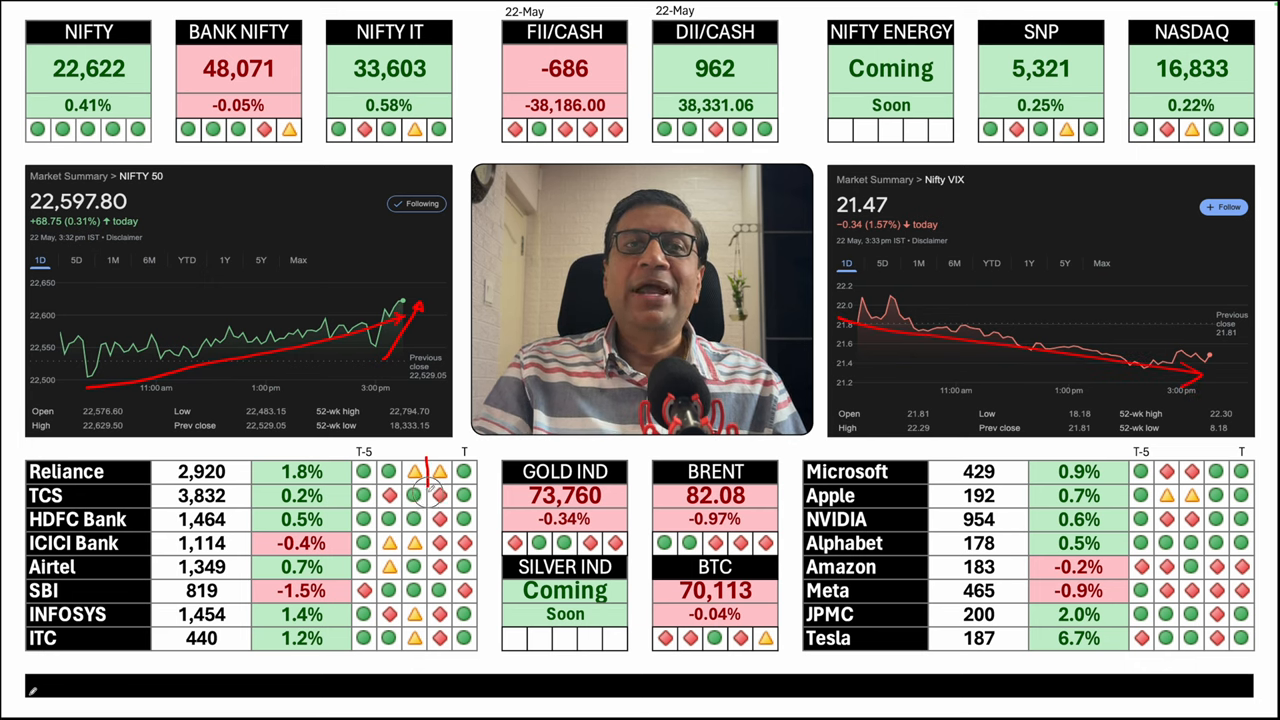
View the Moneycontrol FII & DII cash activity for May '24 with 22-May nets -686.04 and 961.91.
drag(430, 470, 444, 650)
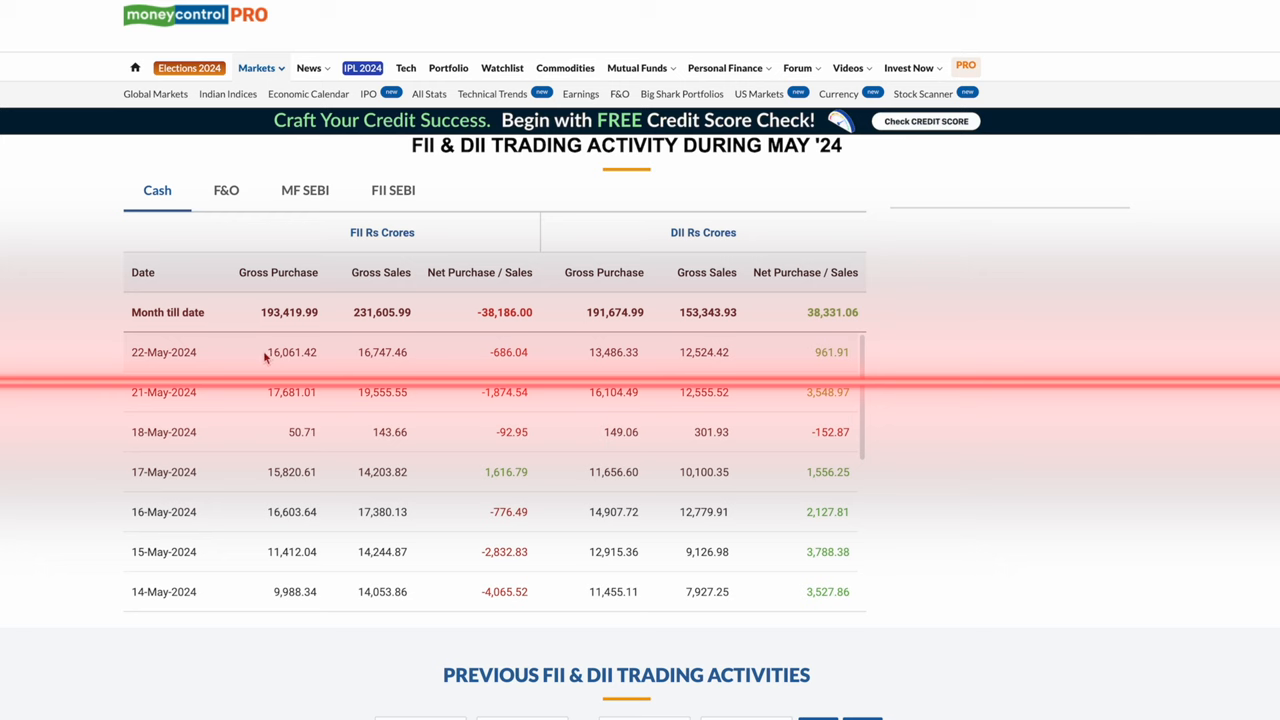
double_click(292, 352)
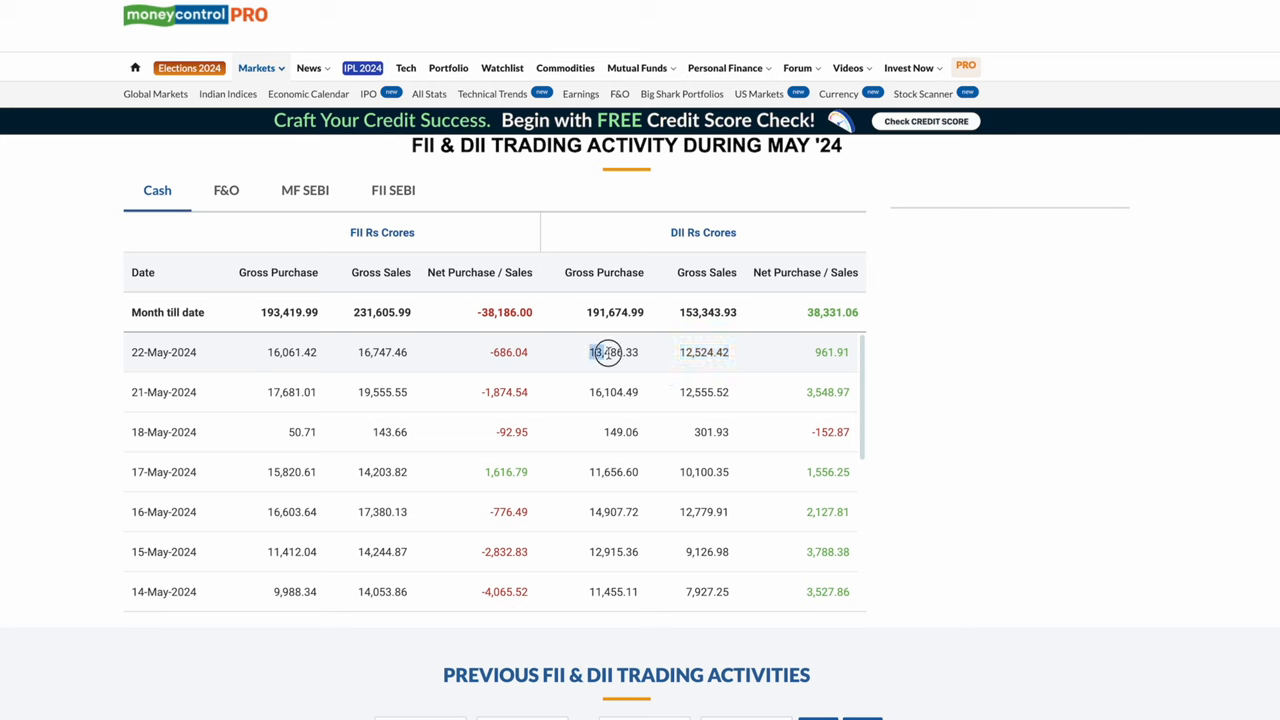
double_click(612, 352)
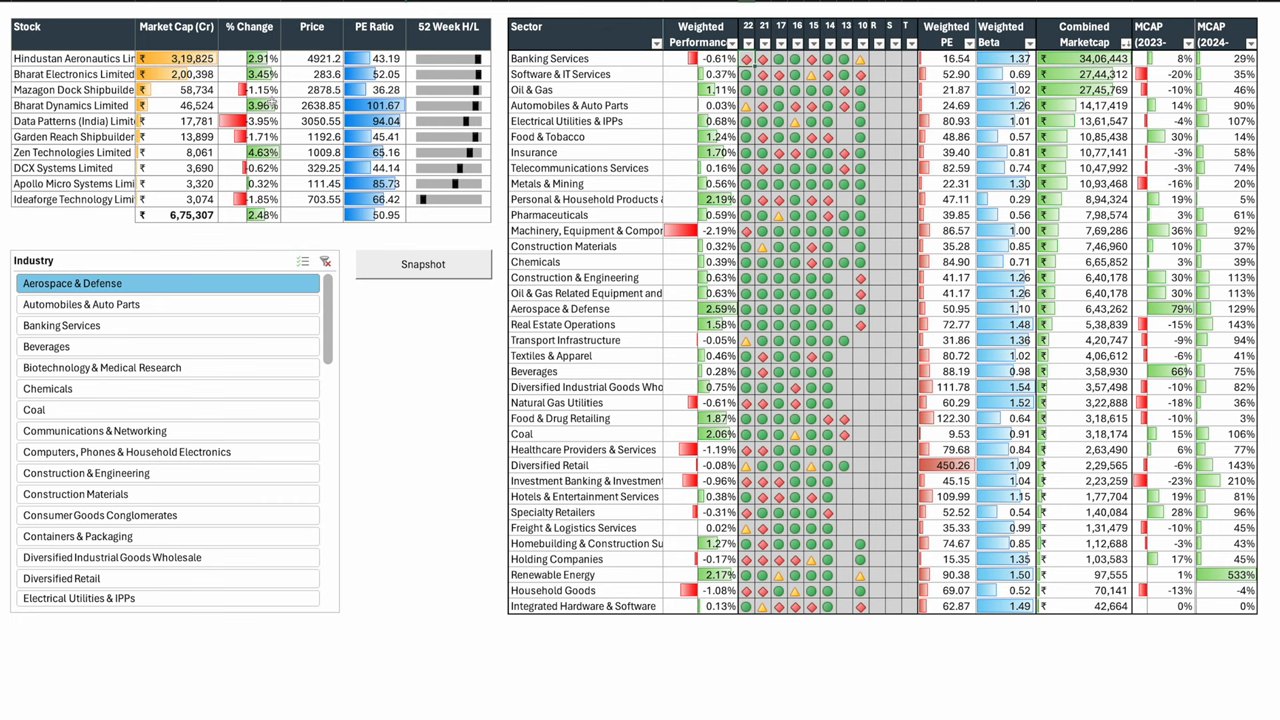
mouse_move(286, 92)
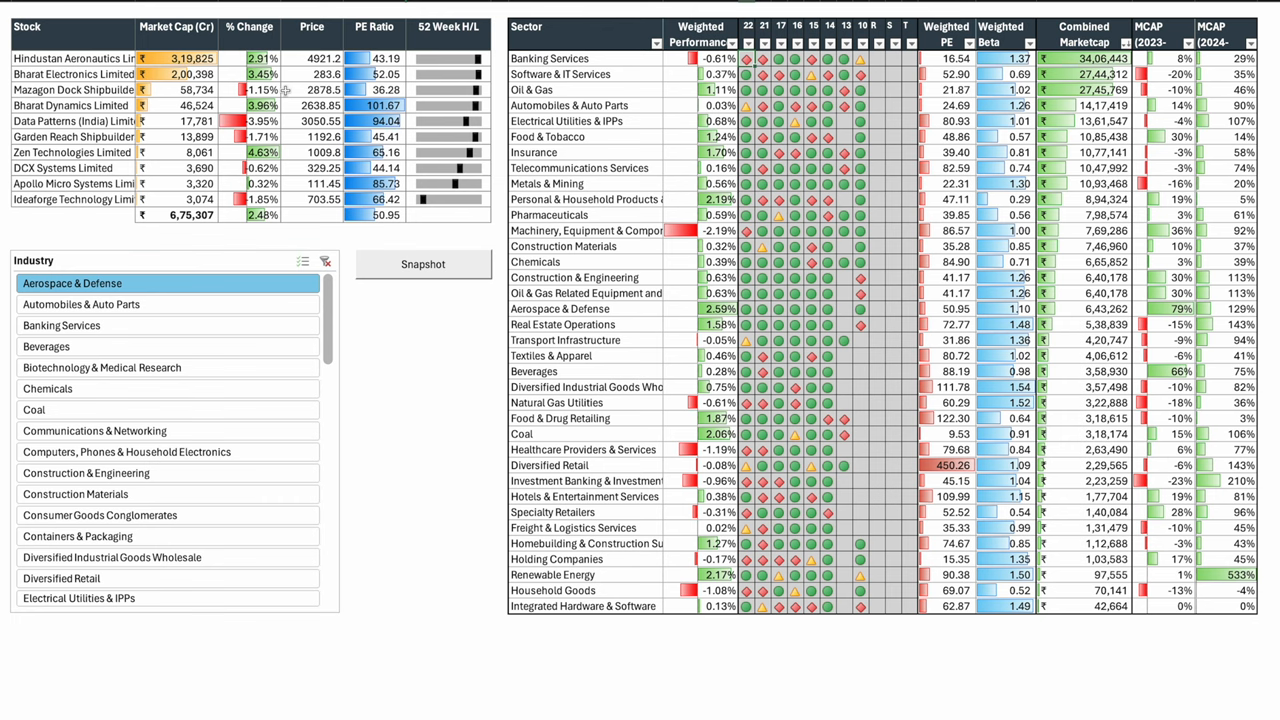
mouse_move(94, 136)
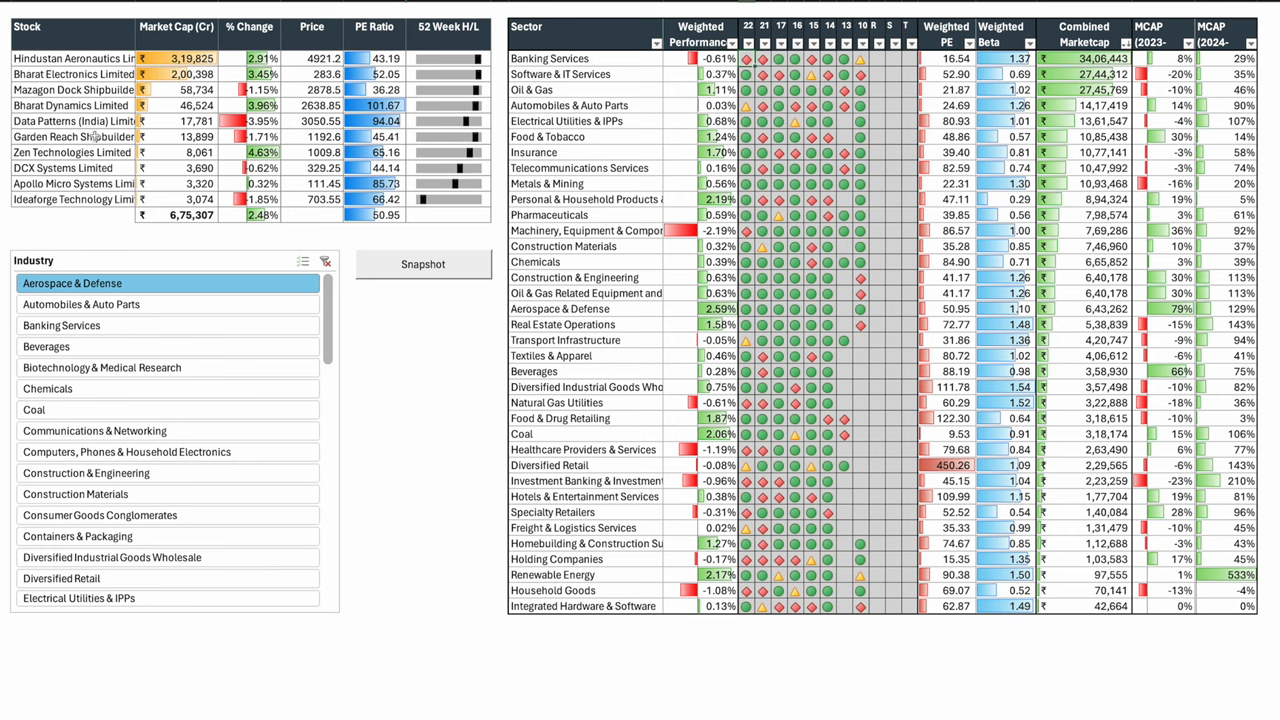
Filter the stock table via the Industry slicer through Automobiles and Banking Services to Pharmaceuticals.
click(80, 304)
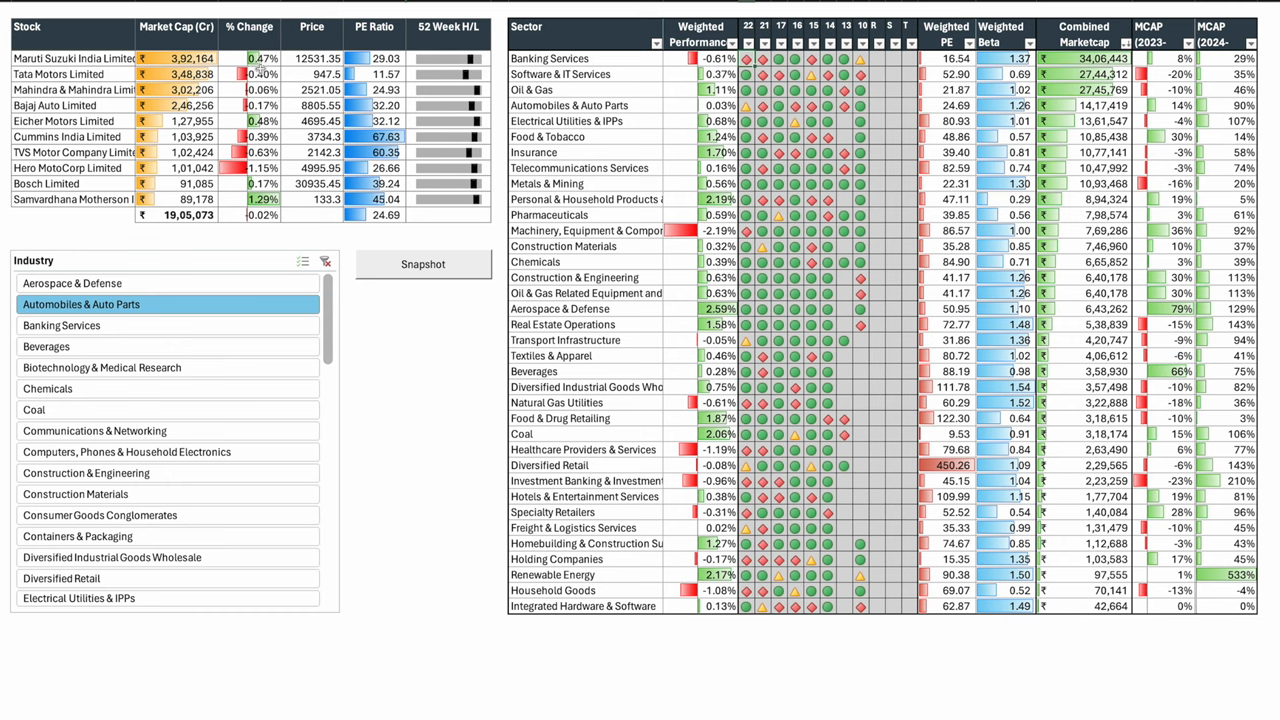
click(62, 324)
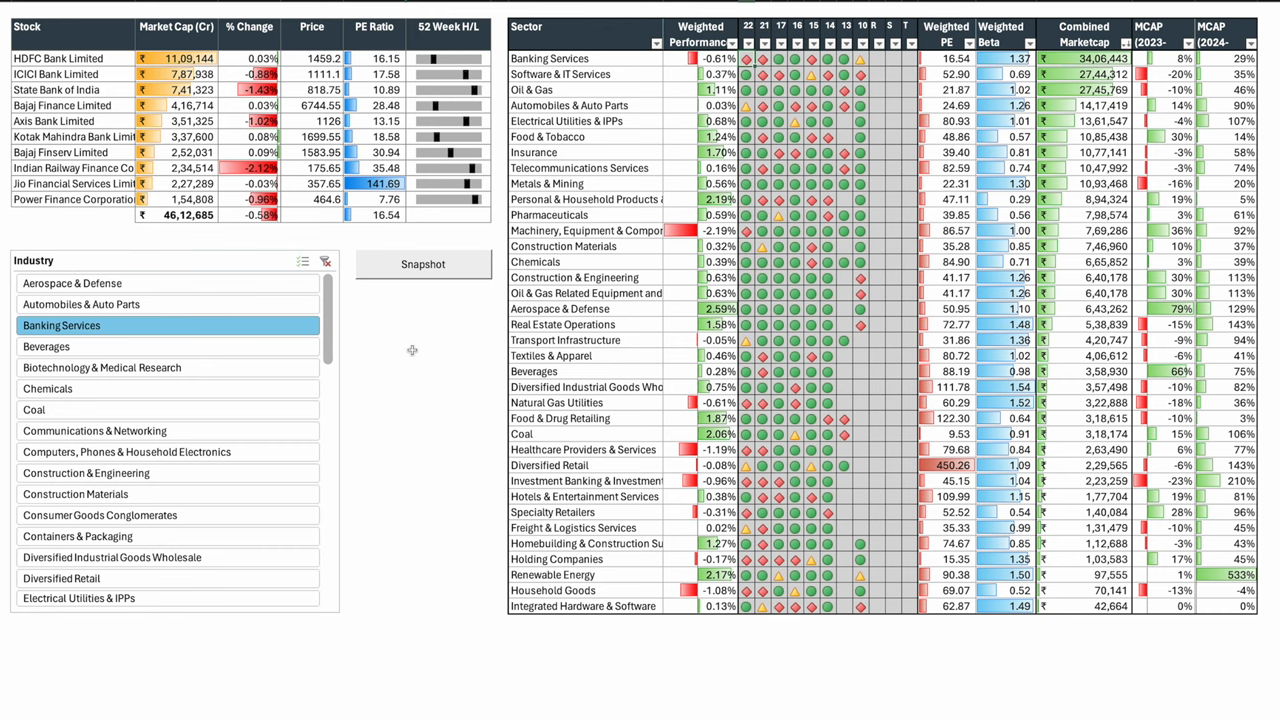
mouse_move(402, 342)
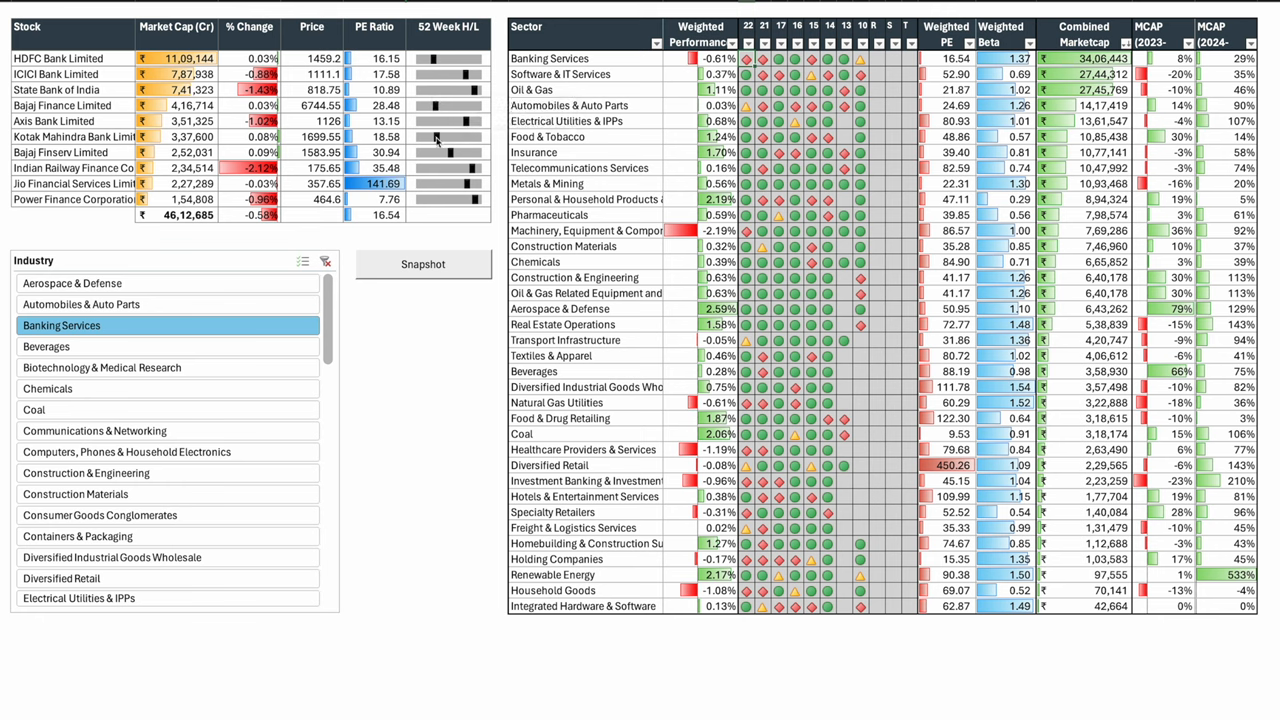
mouse_move(452, 352)
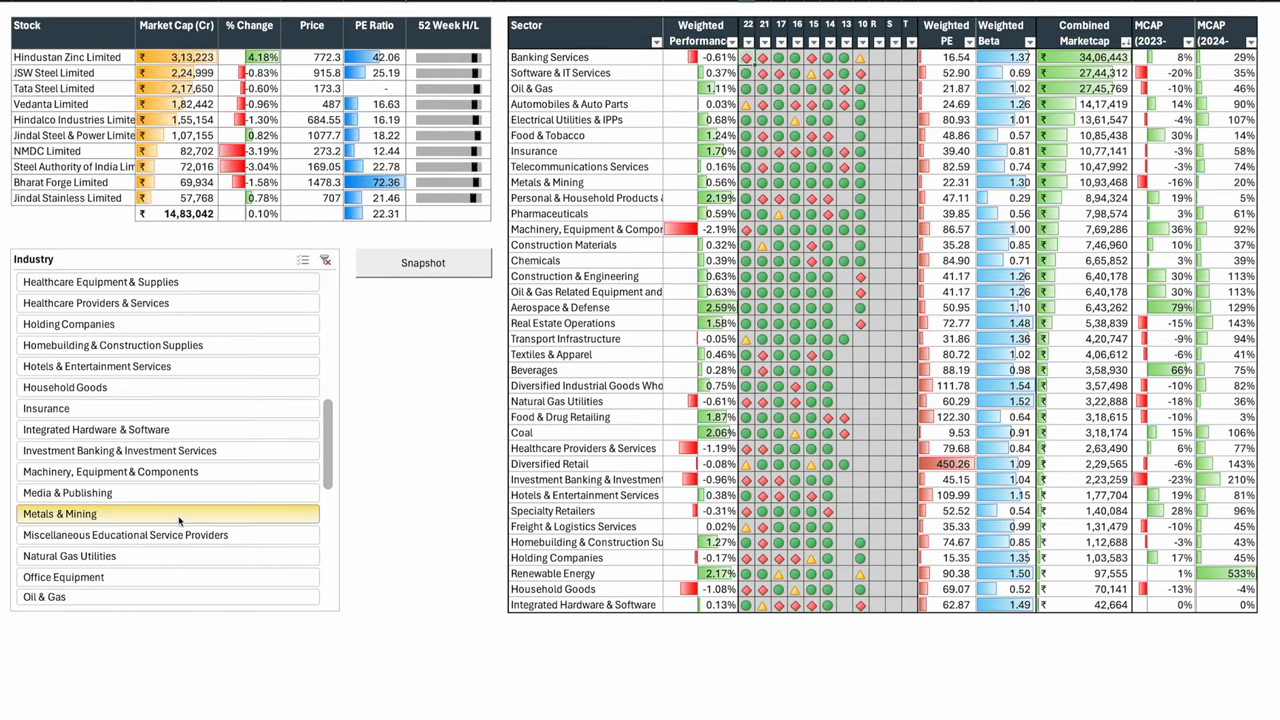
click(60, 512)
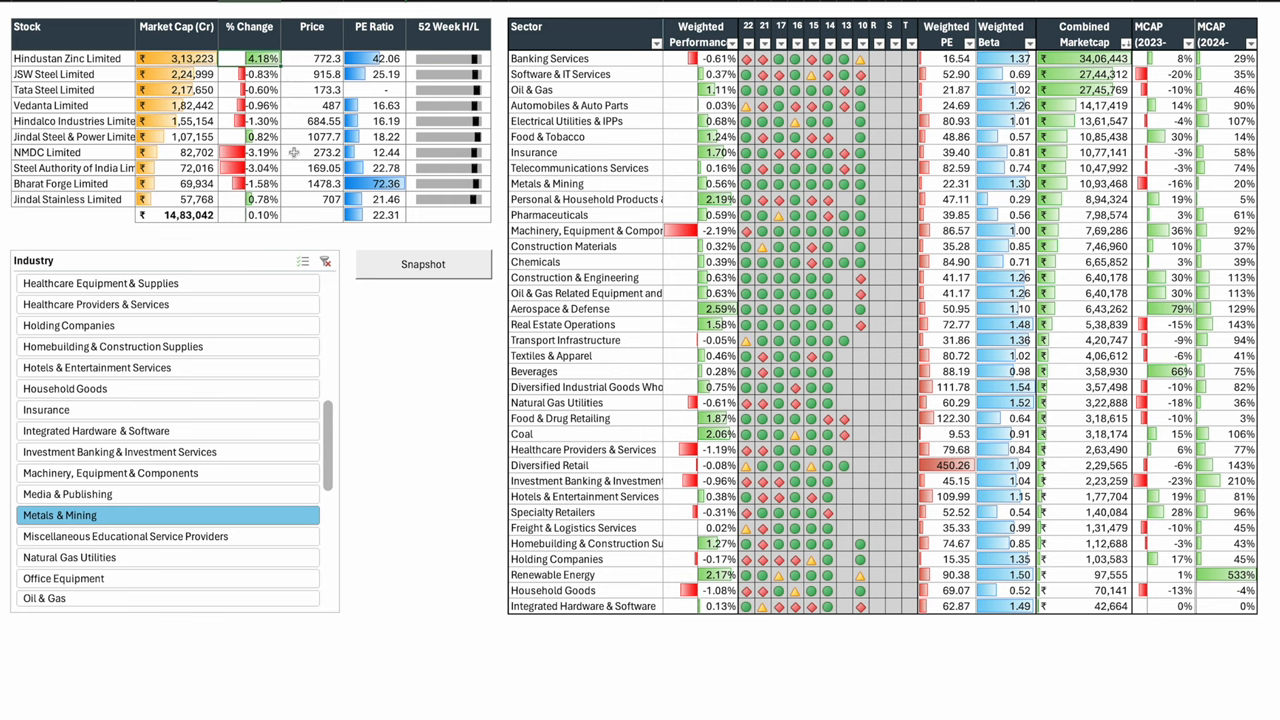
mouse_move(380, 228)
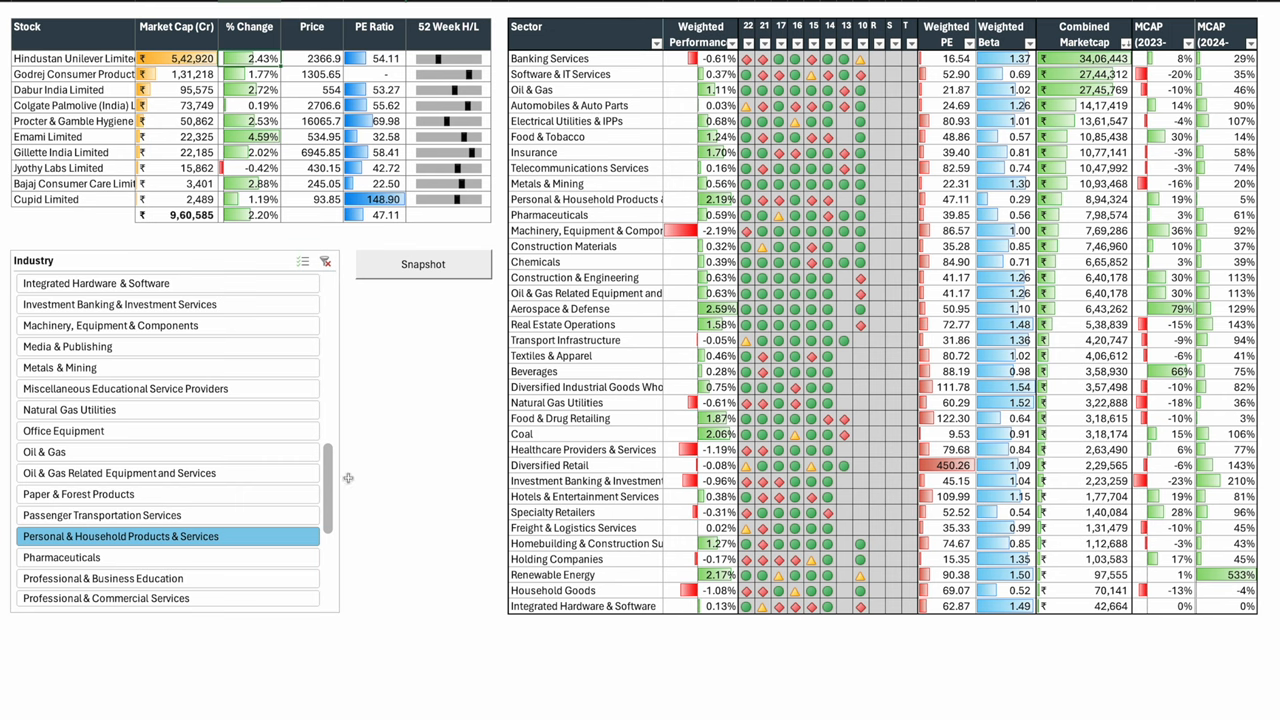
mouse_move(436, 452)
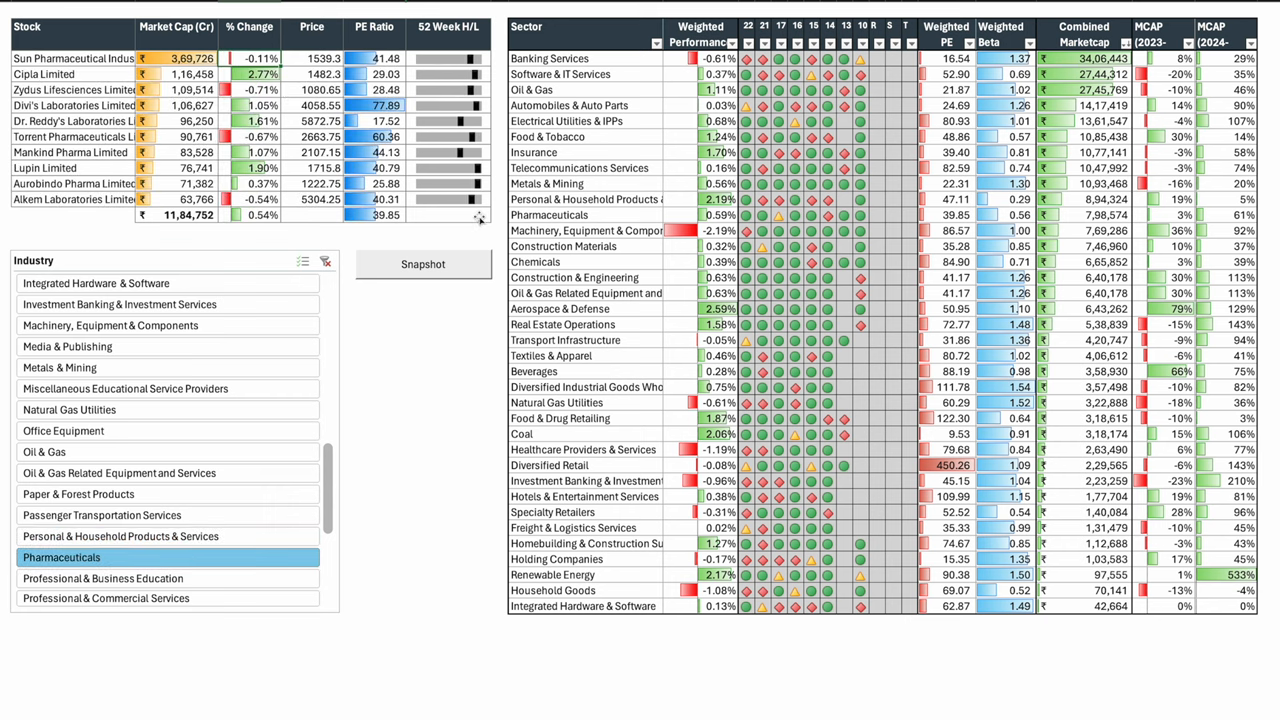
mouse_move(472, 34)
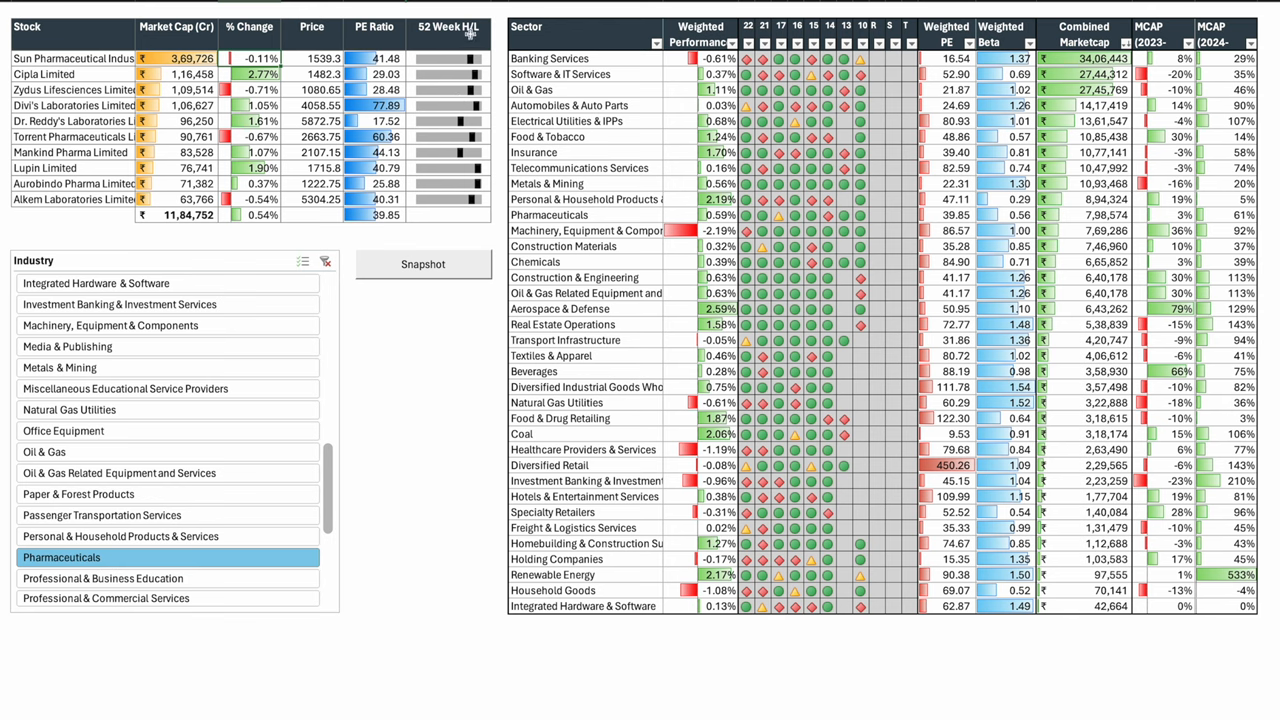
mouse_move(482, 204)
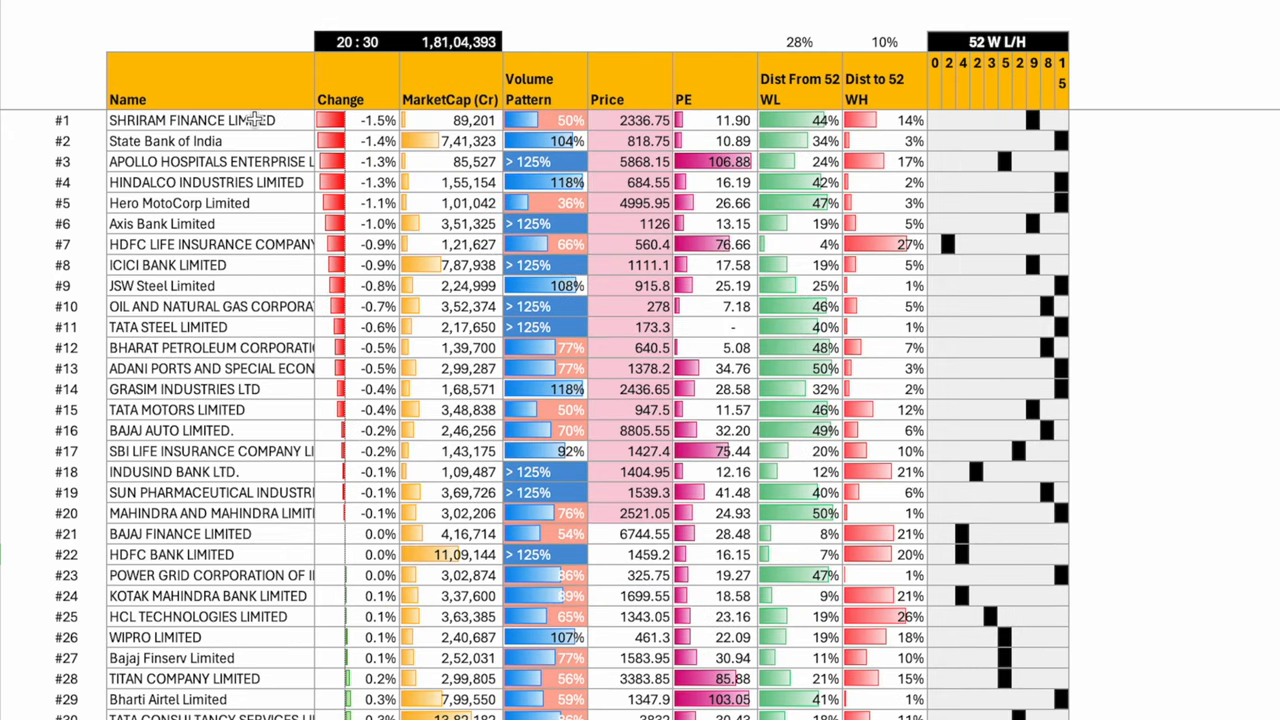
mouse_move(276, 160)
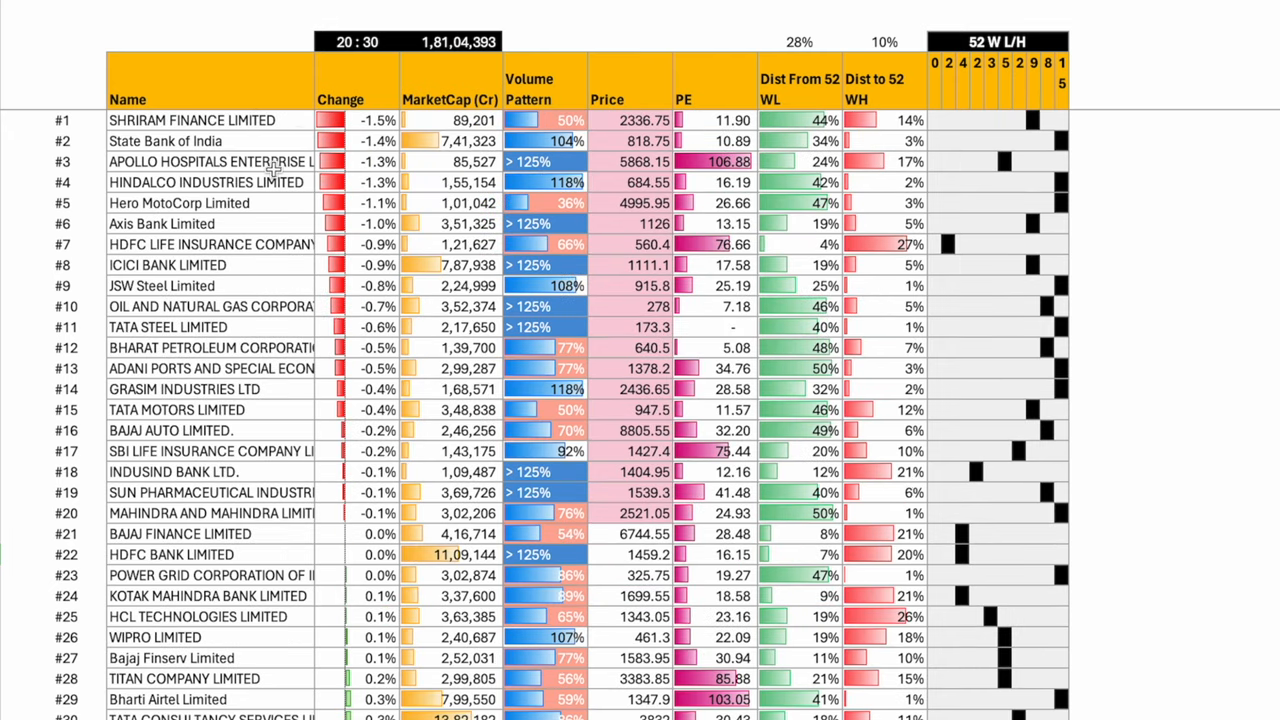
mouse_move(256, 218)
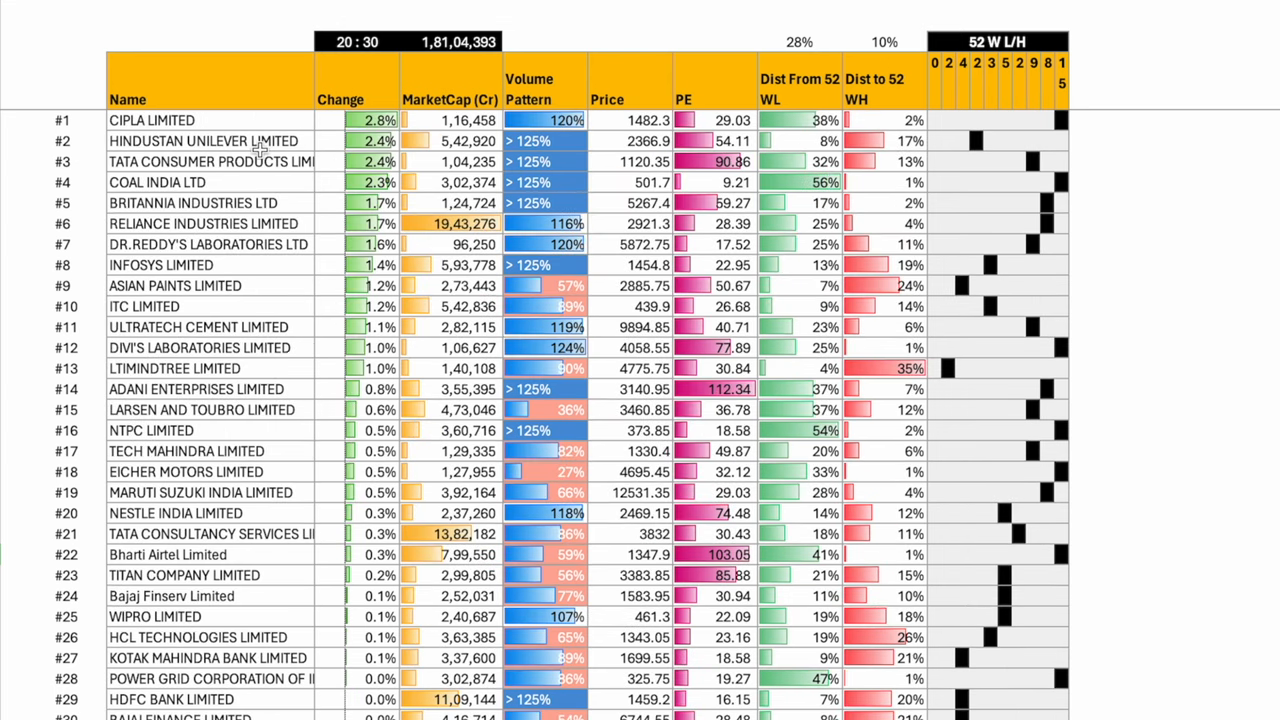
mouse_move(276, 204)
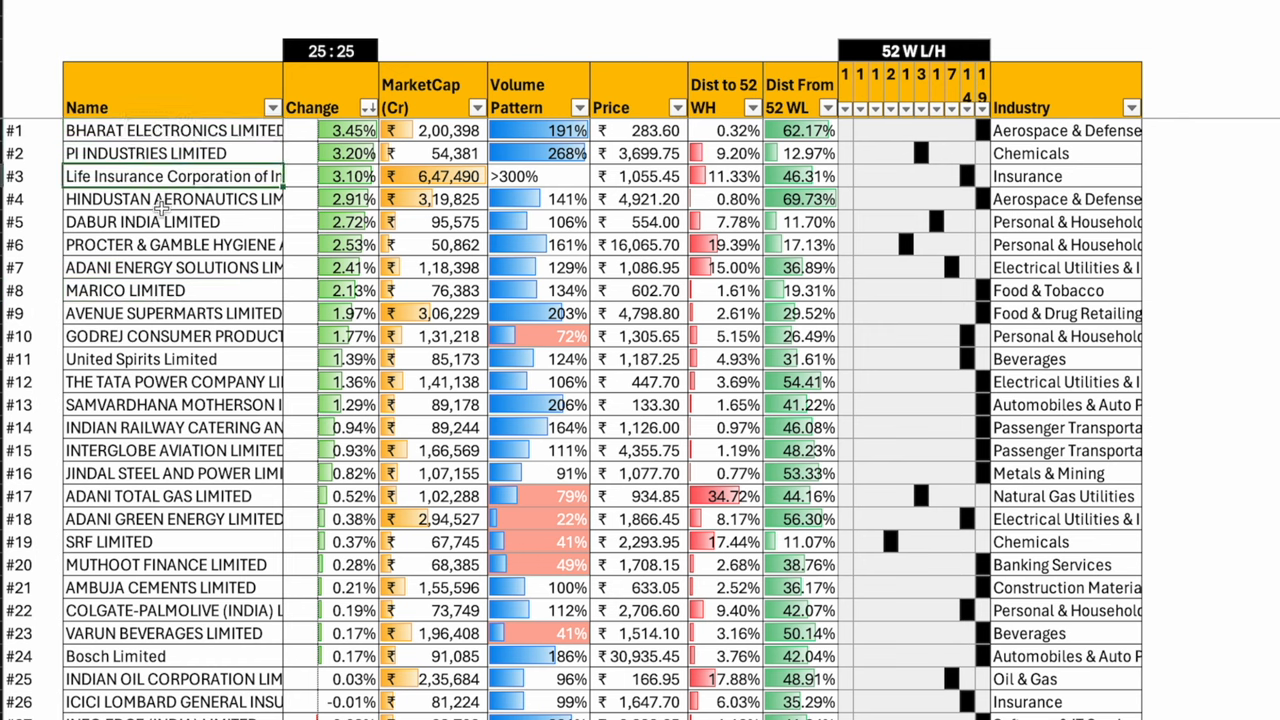
Sort the Change column smallest to largest so losers lead, Zomato at -1.90%.
click(160, 220)
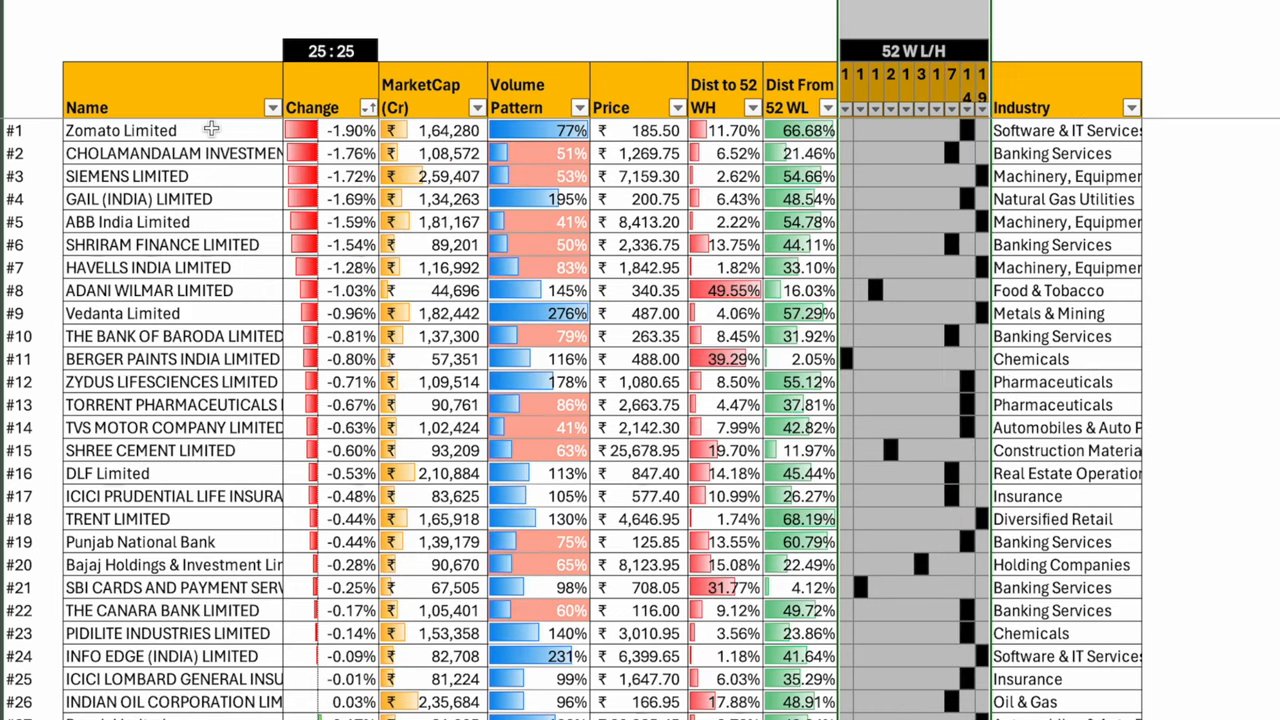
mouse_move(194, 176)
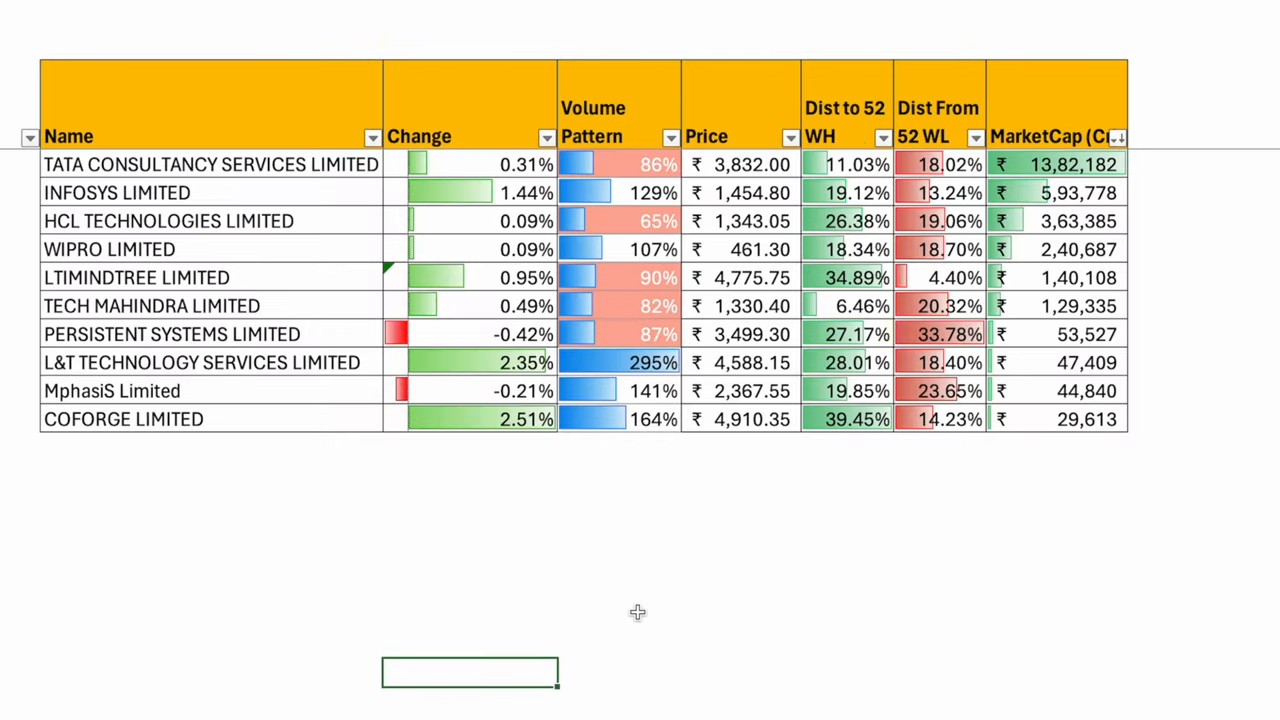
mouse_move(940, 628)
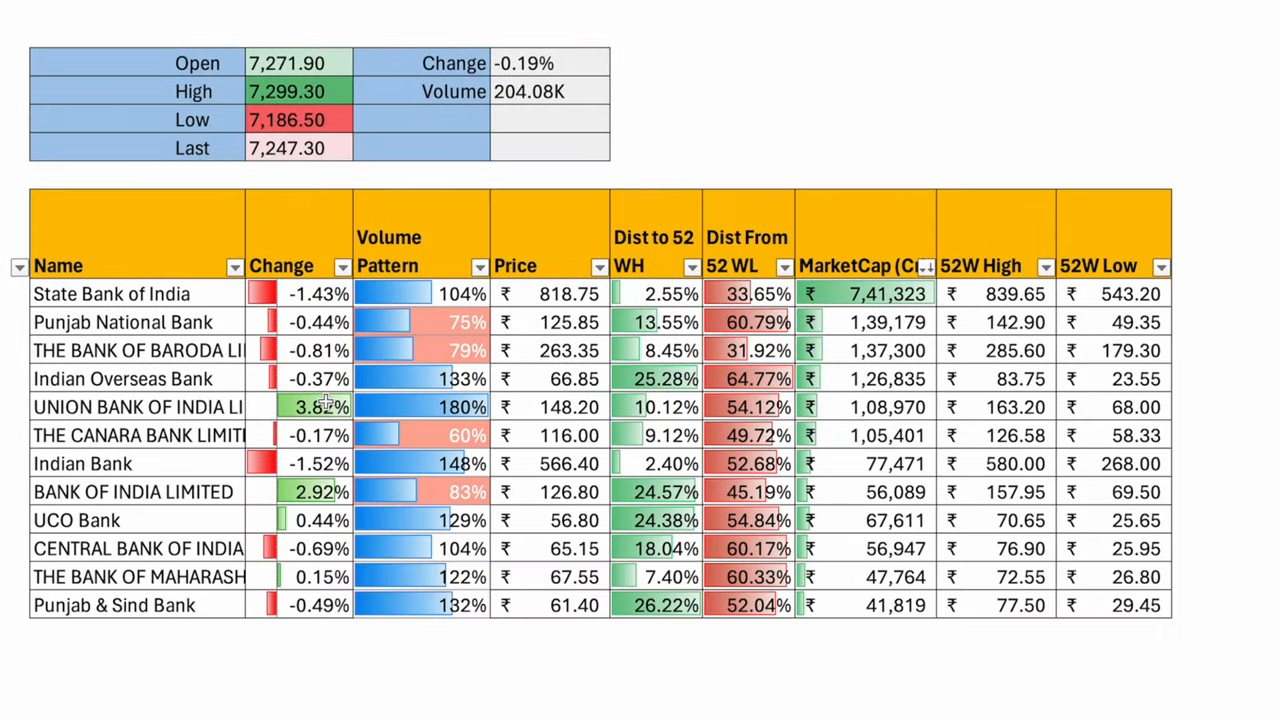
mouse_move(376, 436)
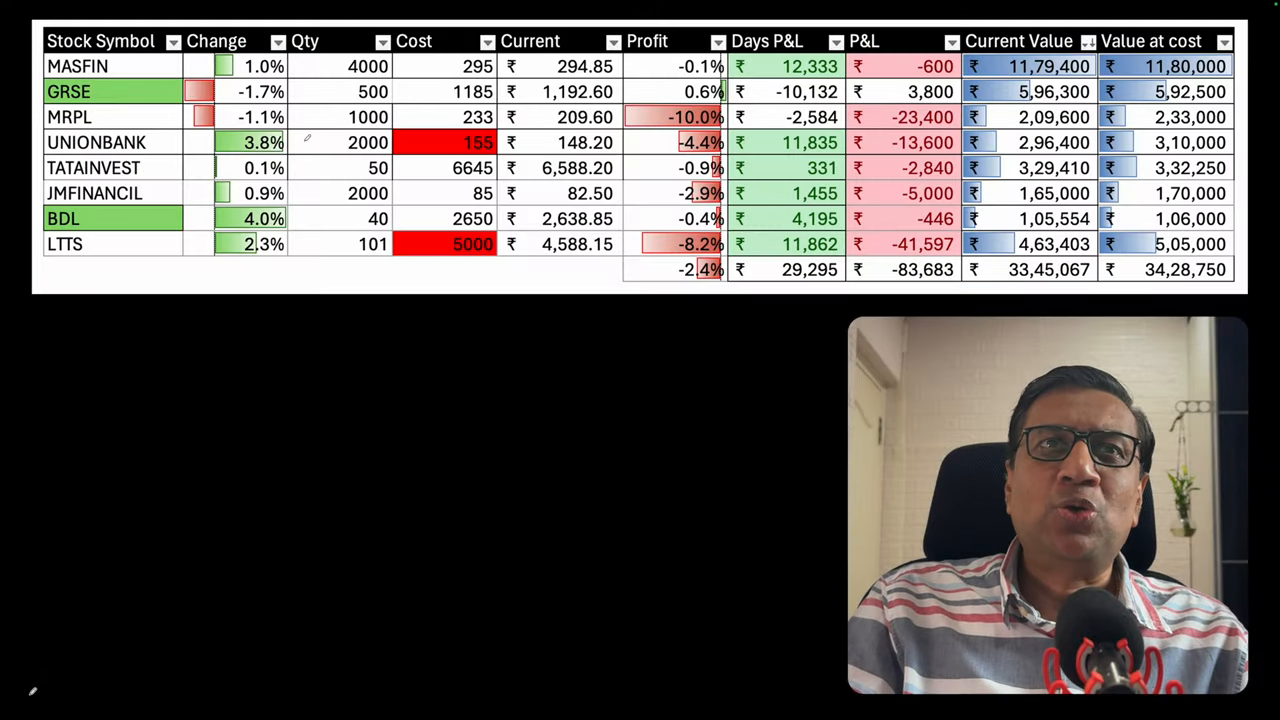
mouse_move(320, 140)
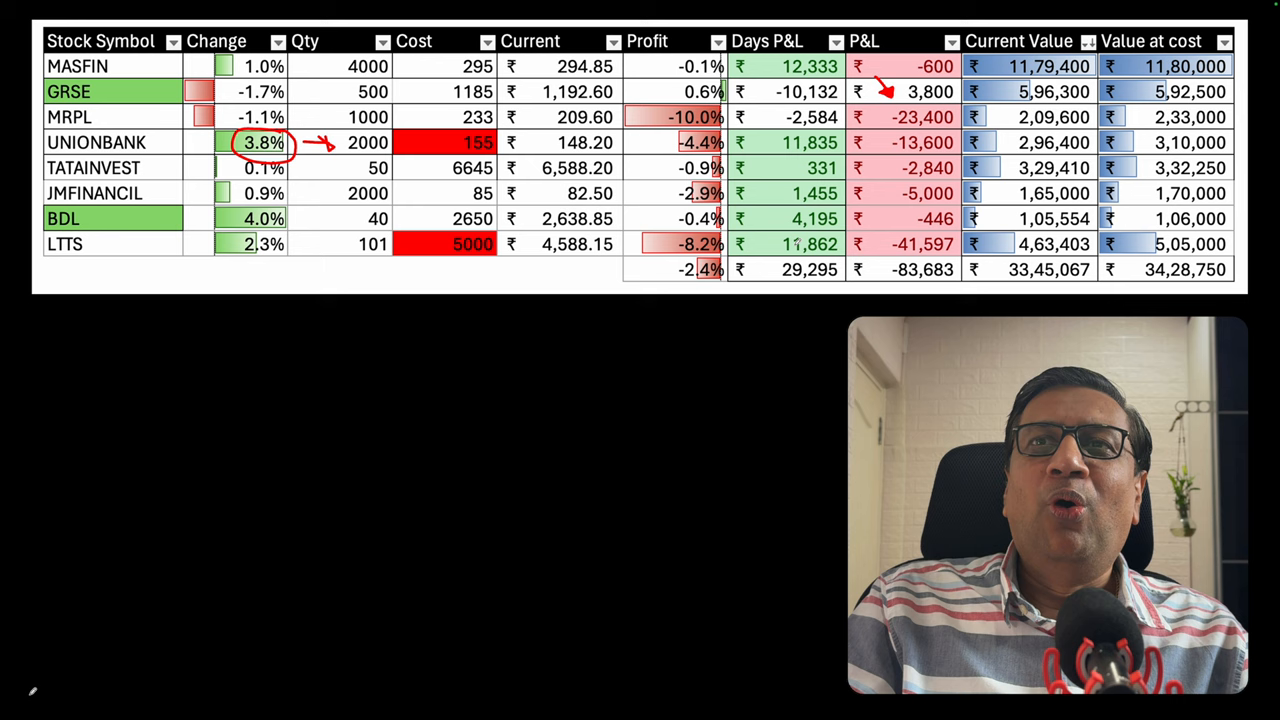
mouse_move(776, 262)
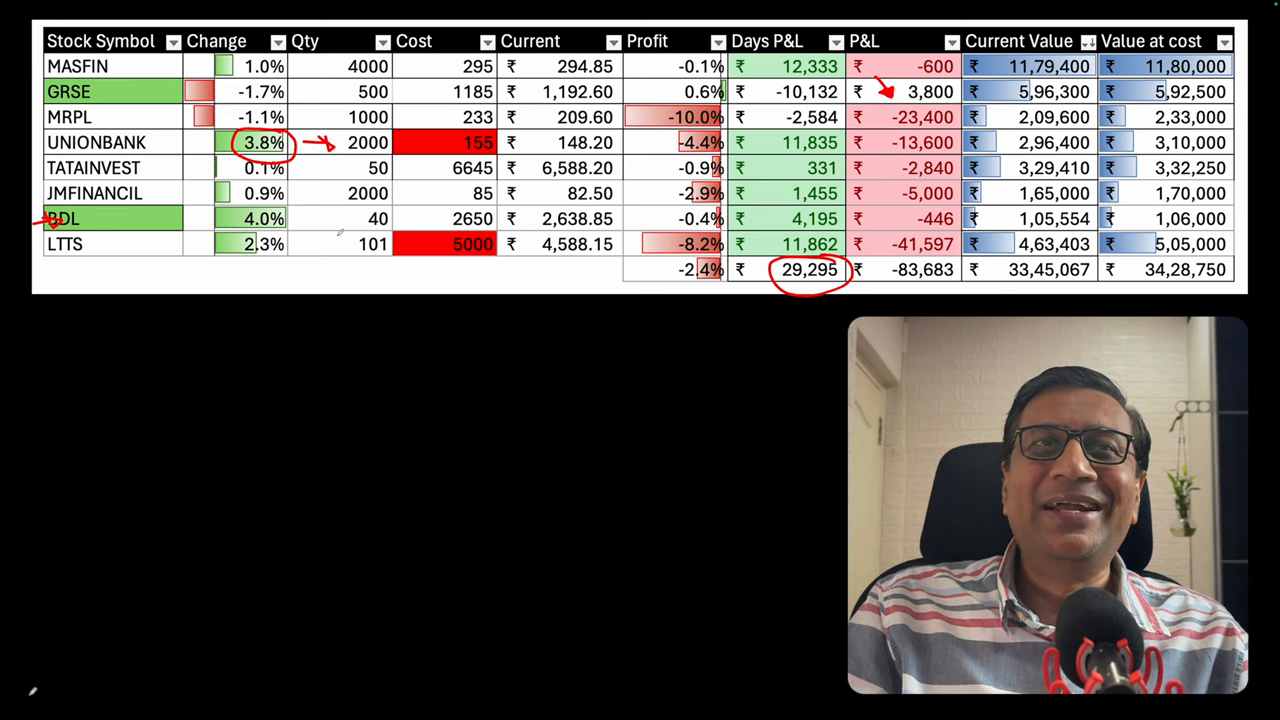
mouse_move(464, 272)
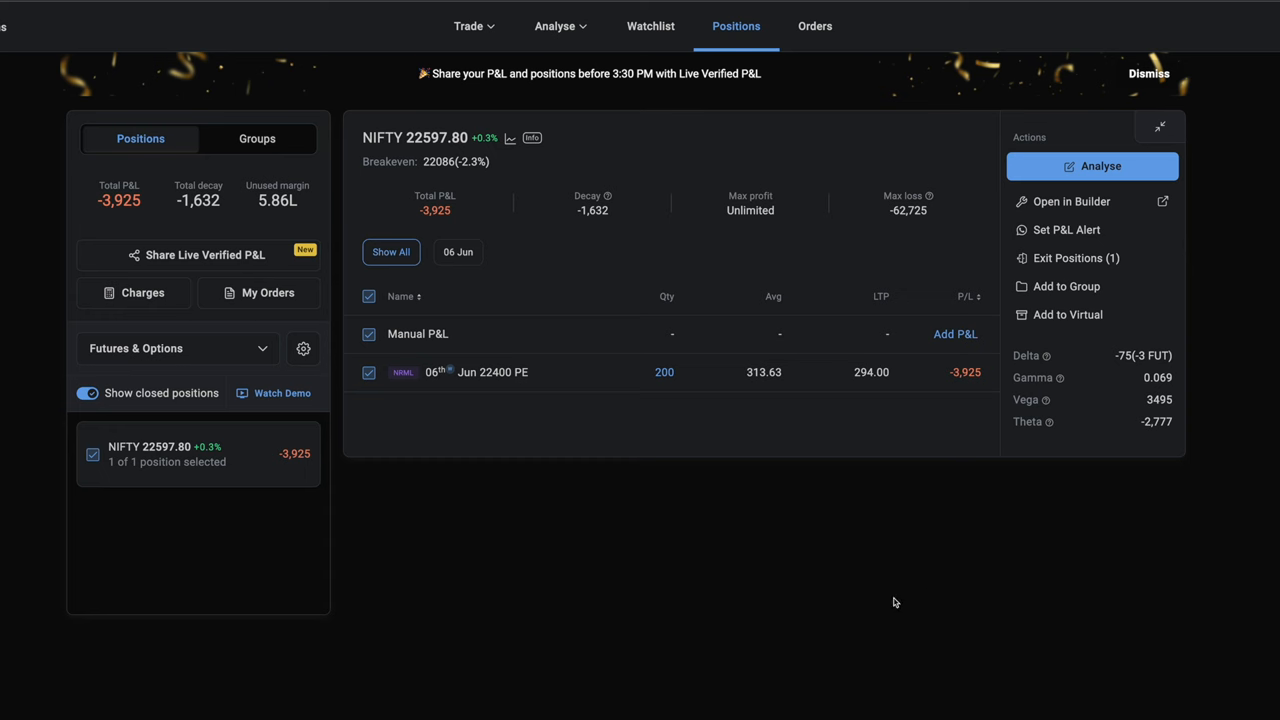
mouse_move(728, 482)
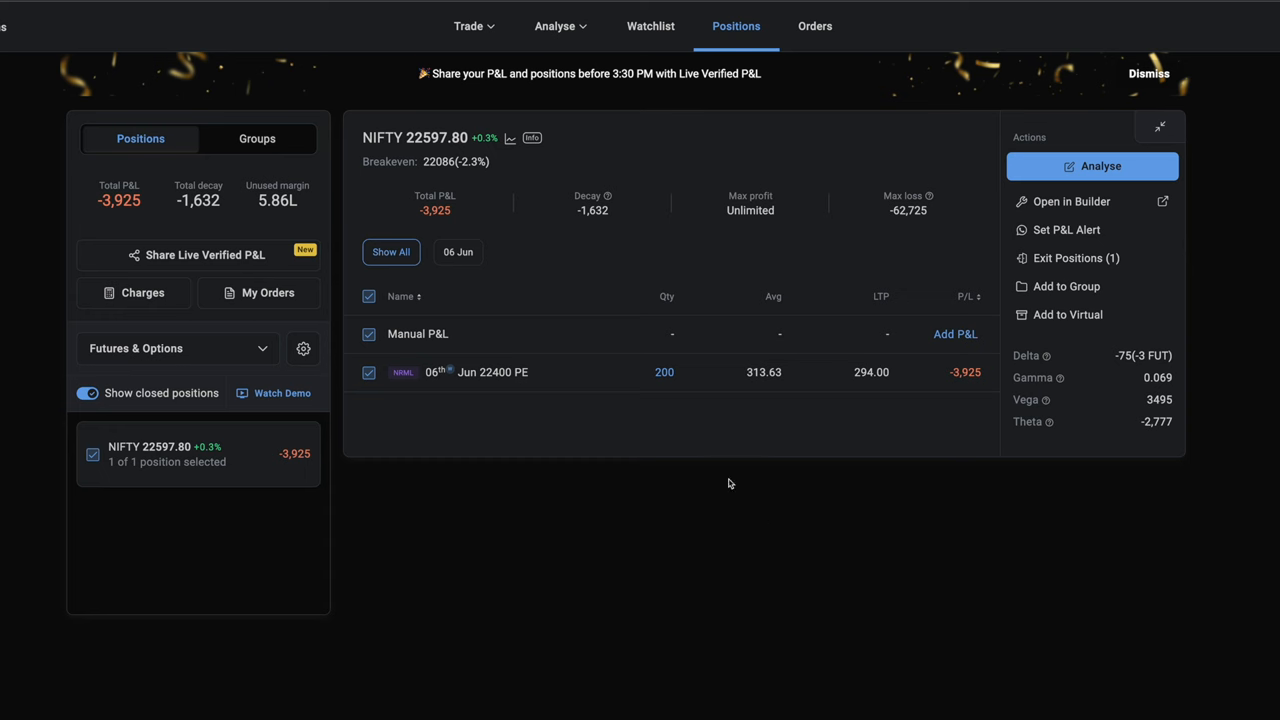
mouse_move(688, 440)
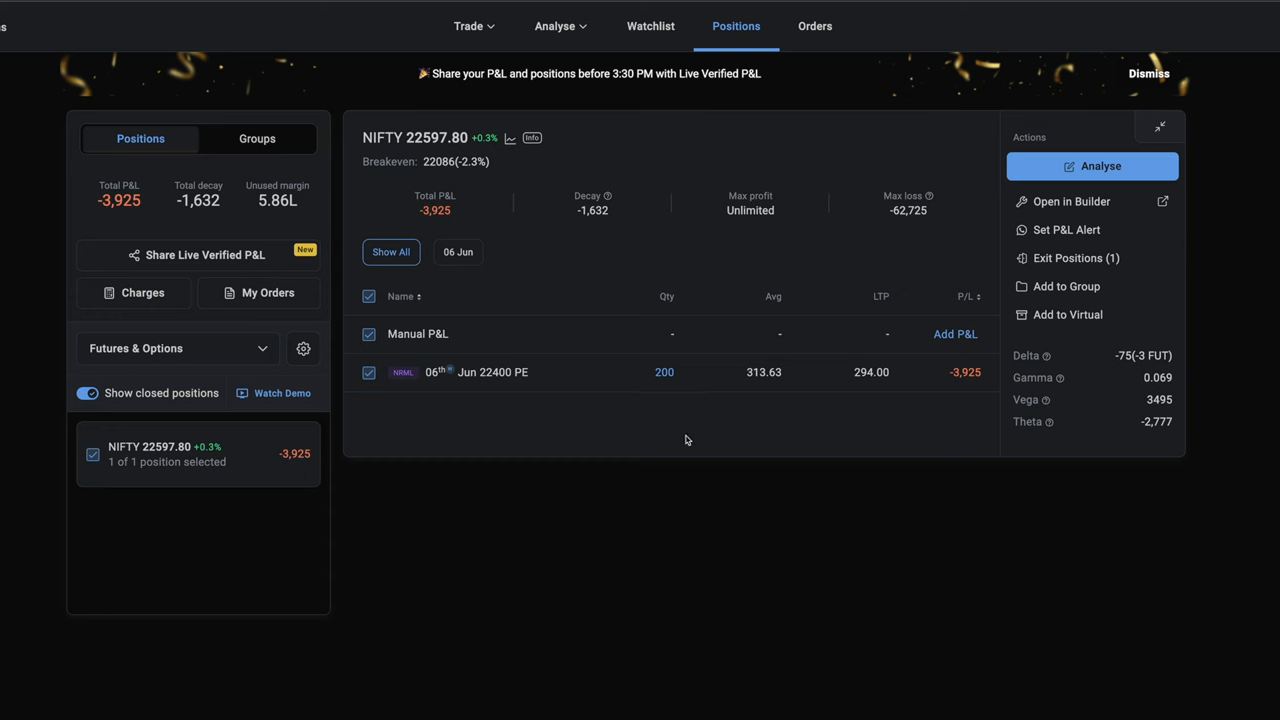
mouse_move(490, 384)
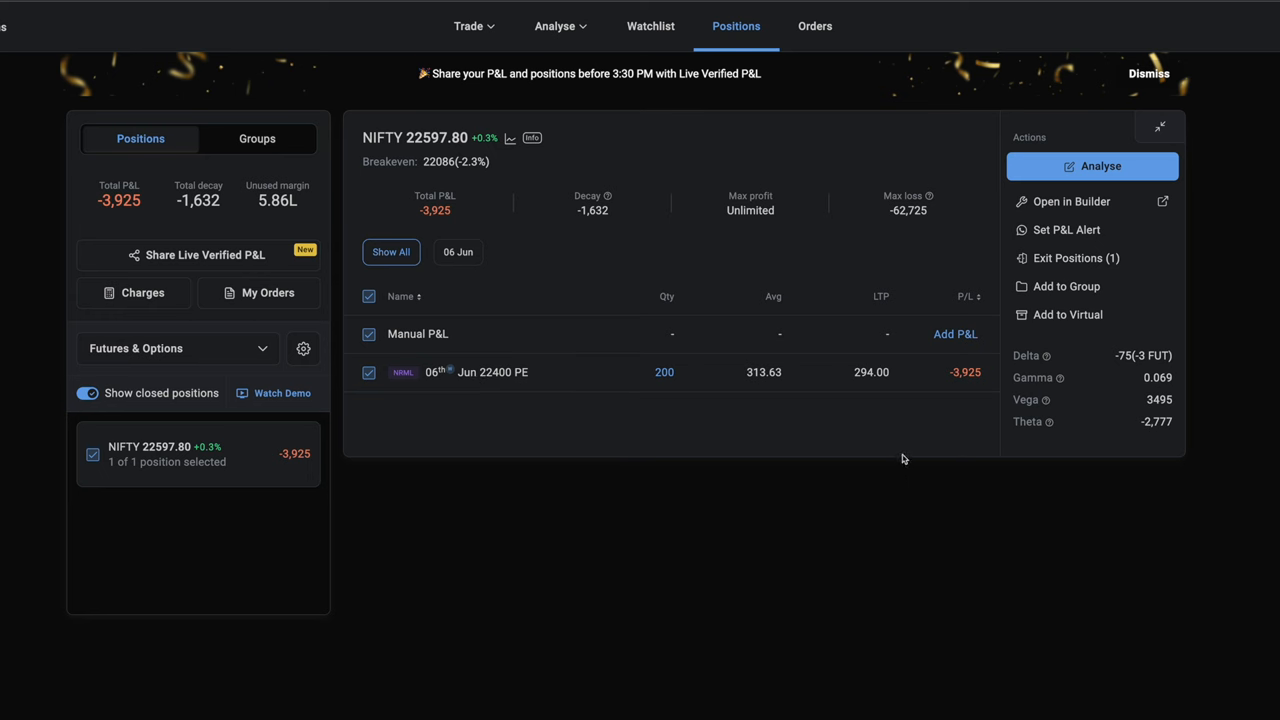
mouse_move(960, 408)
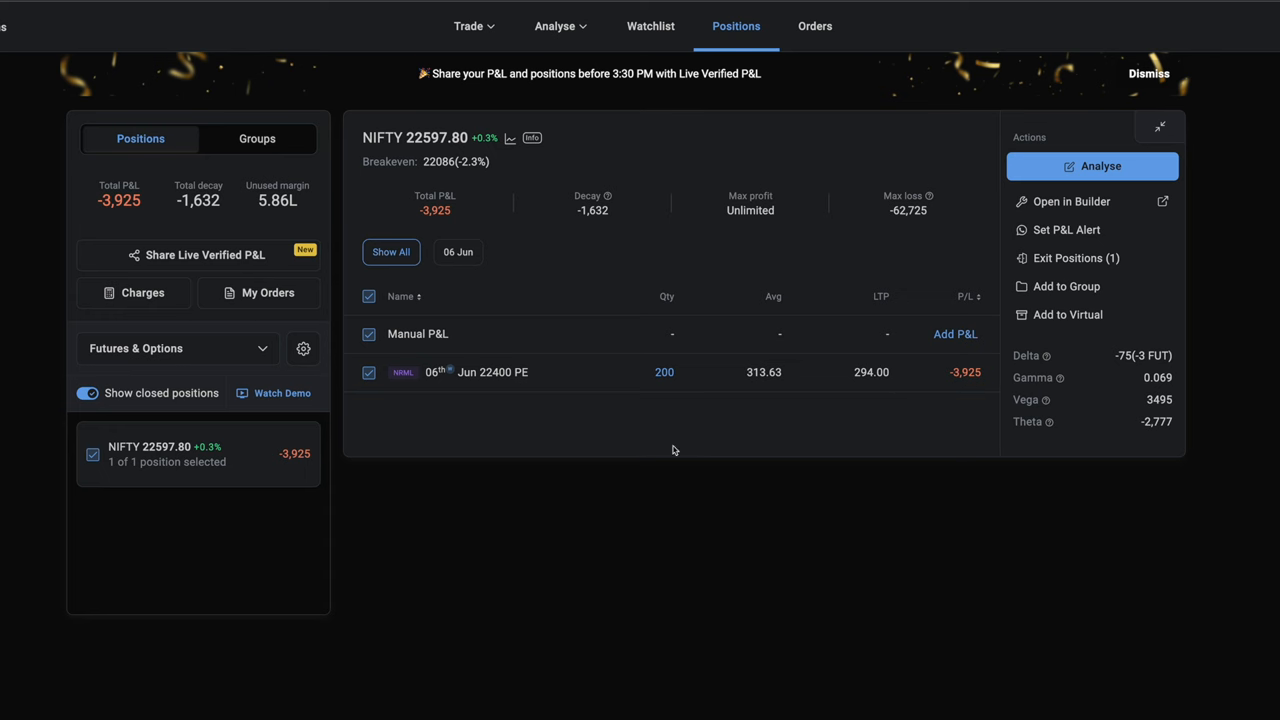
mouse_move(624, 444)
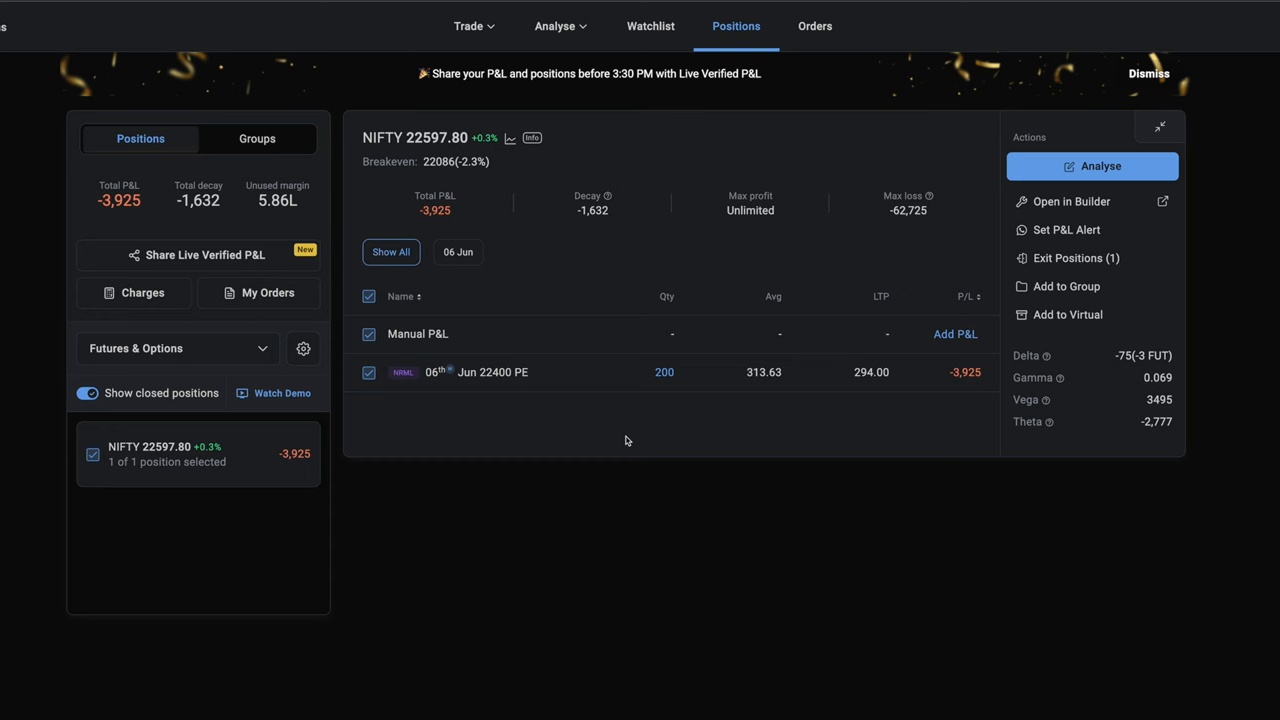
mouse_move(684, 384)
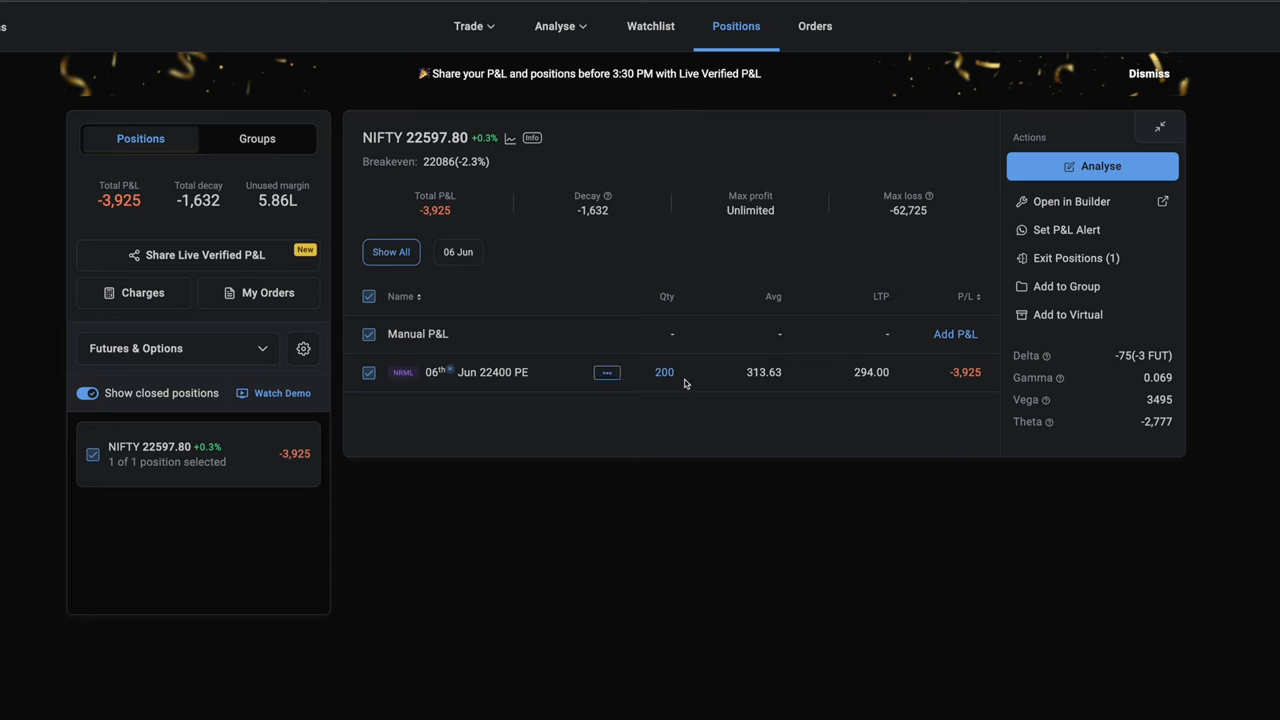
Show Dhan positions with the NIFTY 22400 PE, 200 quantity, at a 3,925 loss.
click(1072, 200)
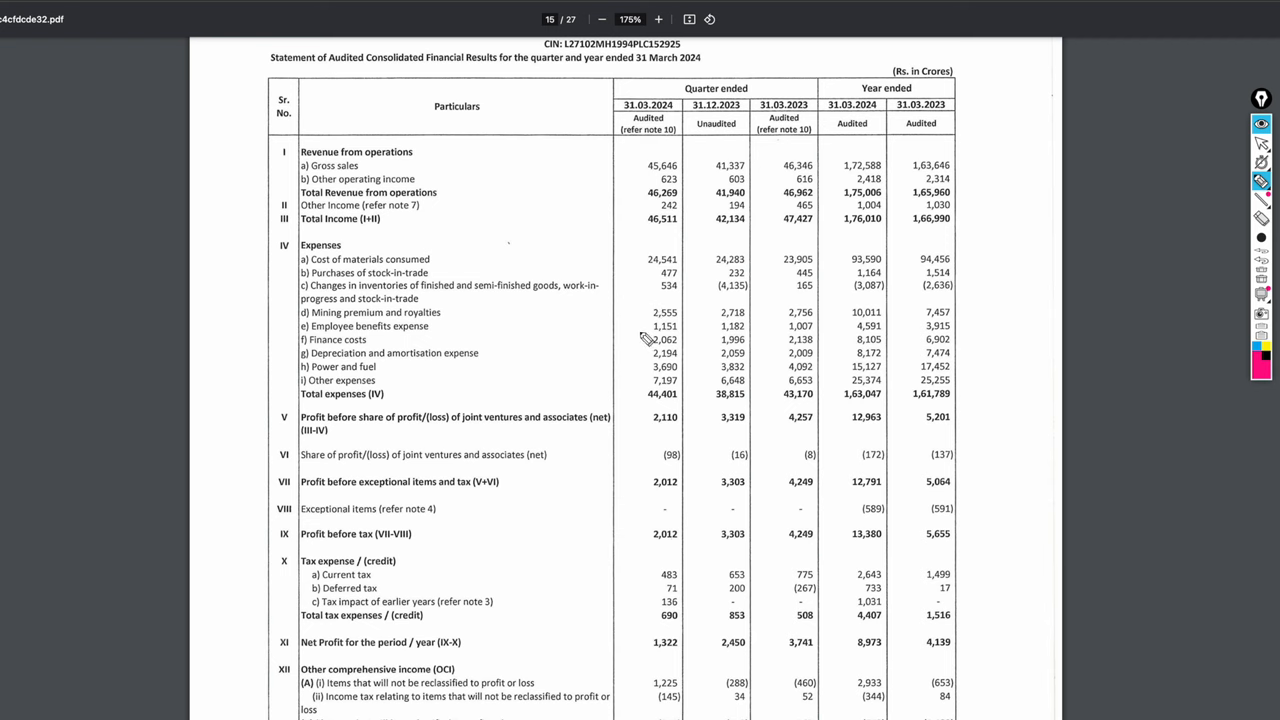
Mark the 31.03.2024 and 31.12.2023 headings and the quarterly total expenses figures in pink.
drag(624, 112, 676, 112)
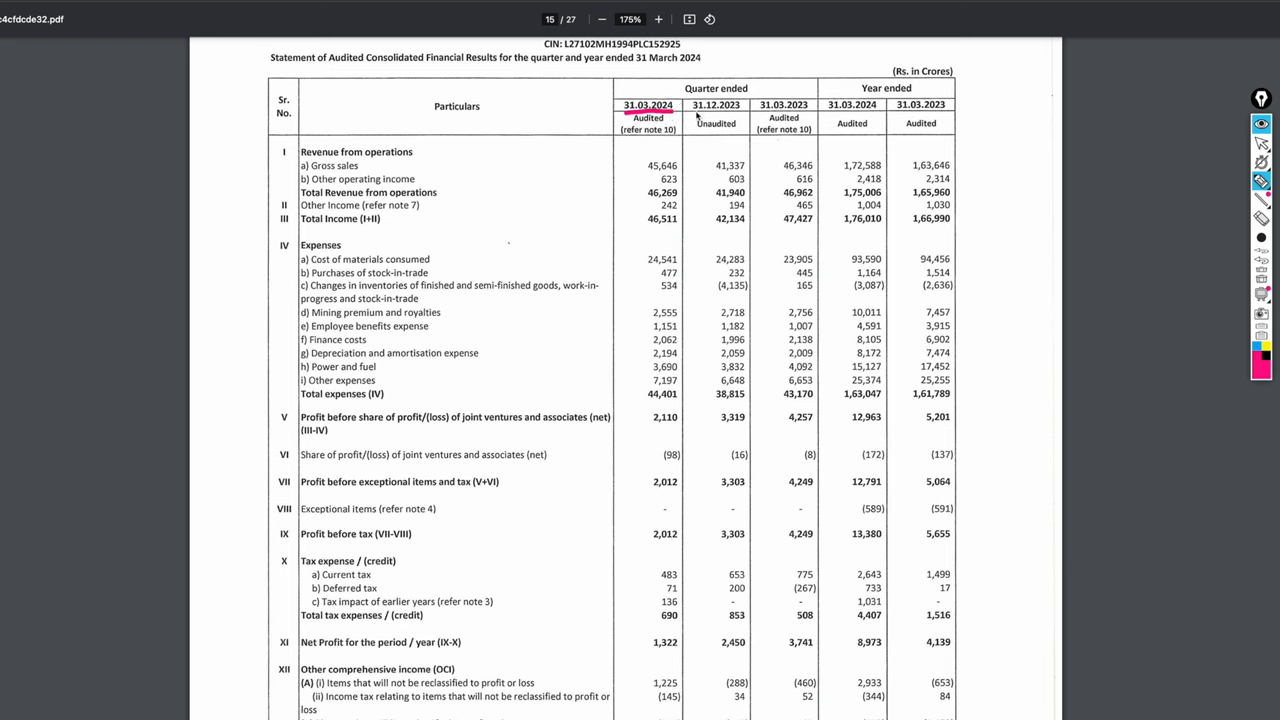
drag(648, 116, 748, 116)
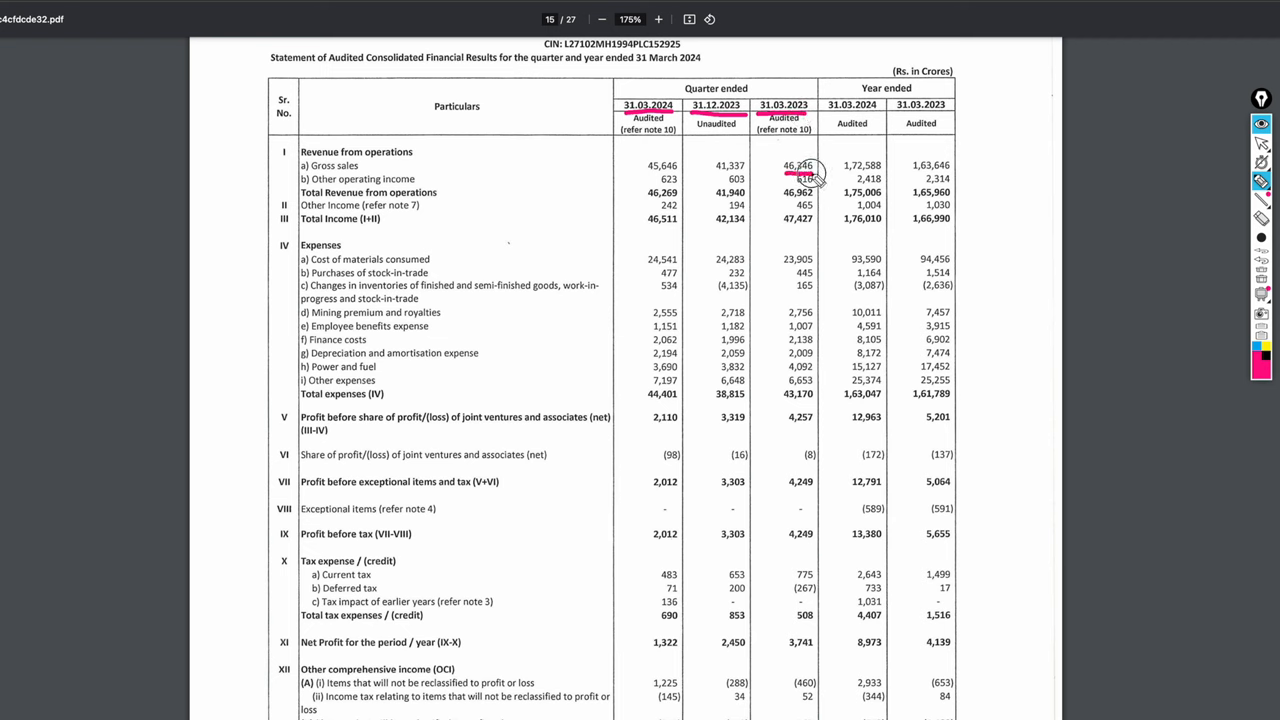
mouse_move(720, 182)
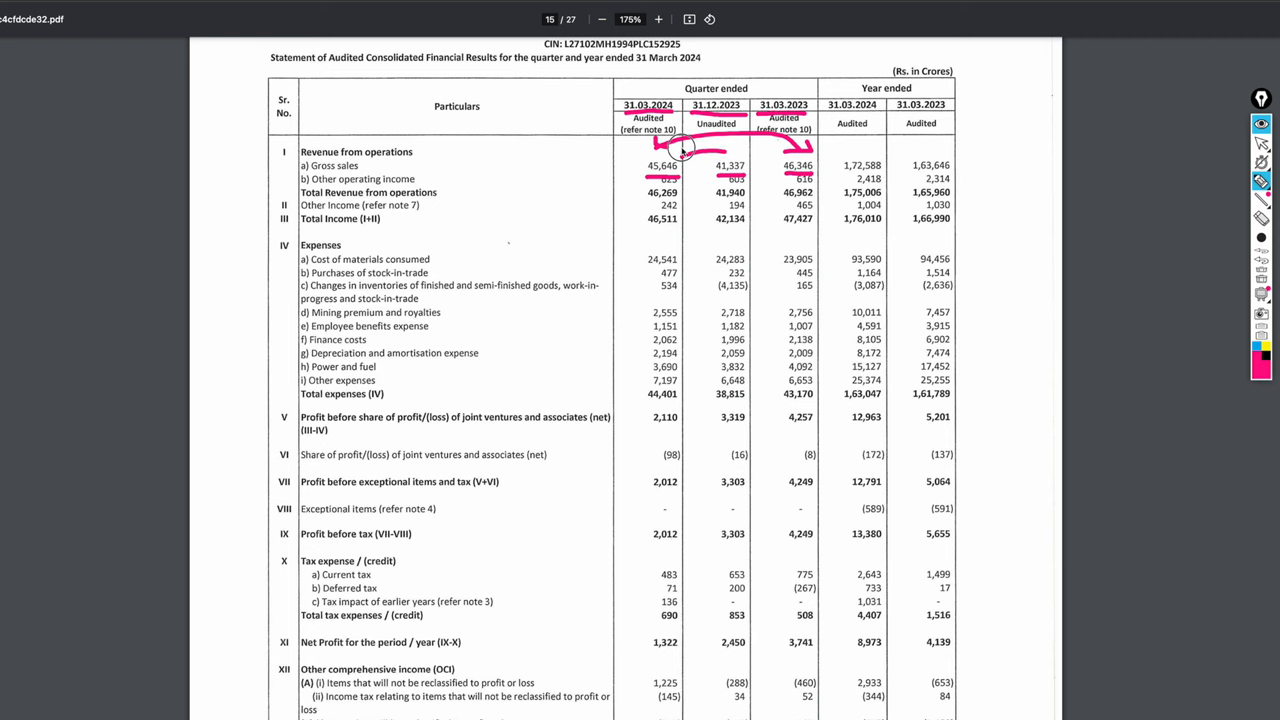
mouse_move(704, 266)
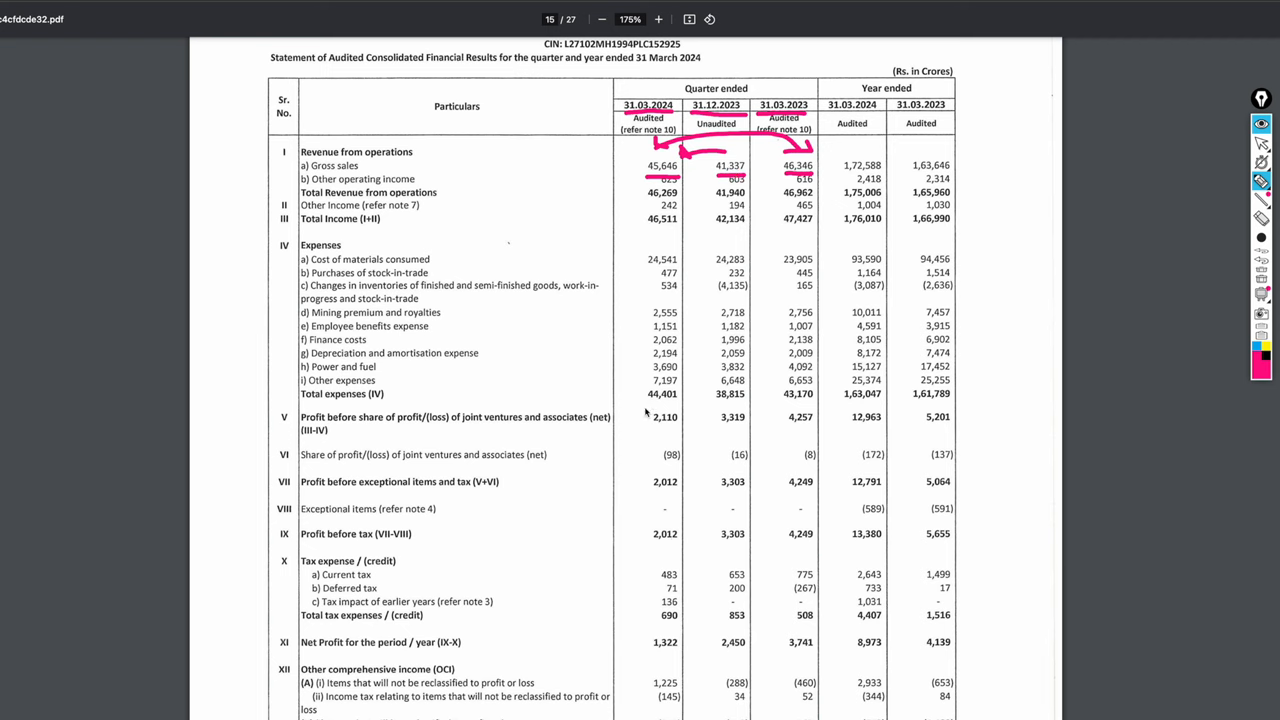
mouse_move(690, 396)
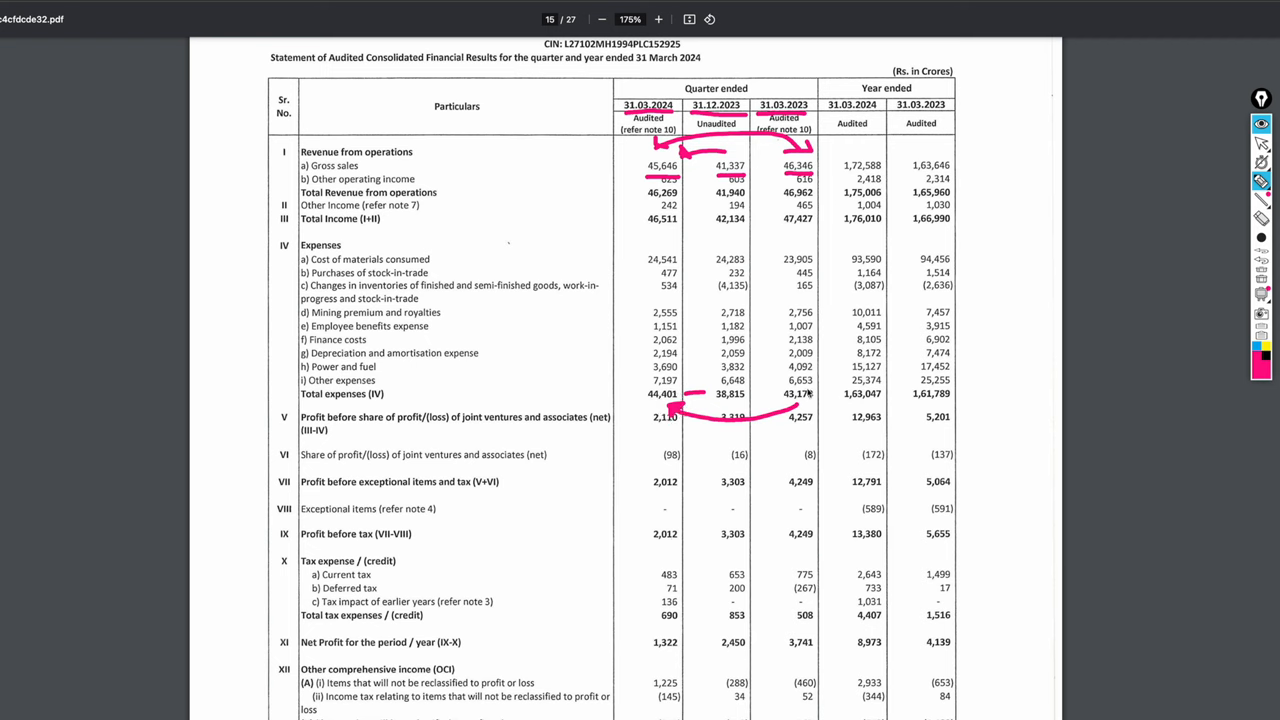
drag(732, 236, 800, 242)
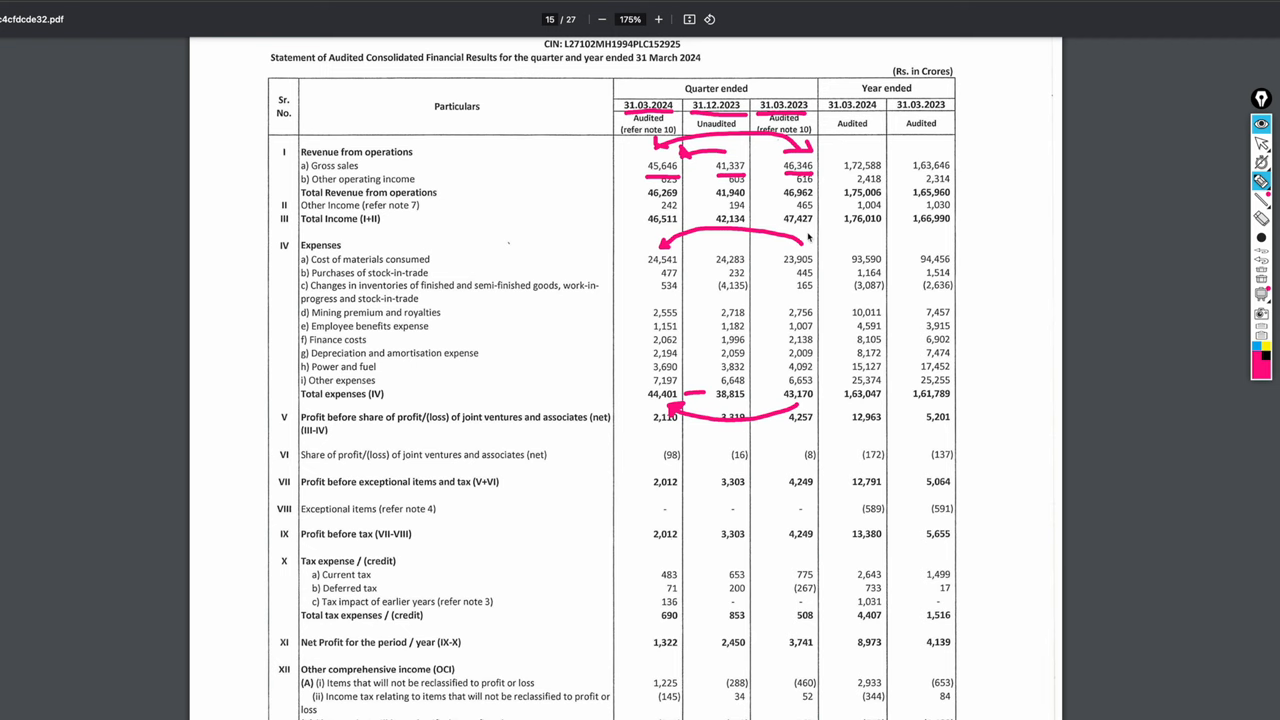
mouse_move(932, 286)
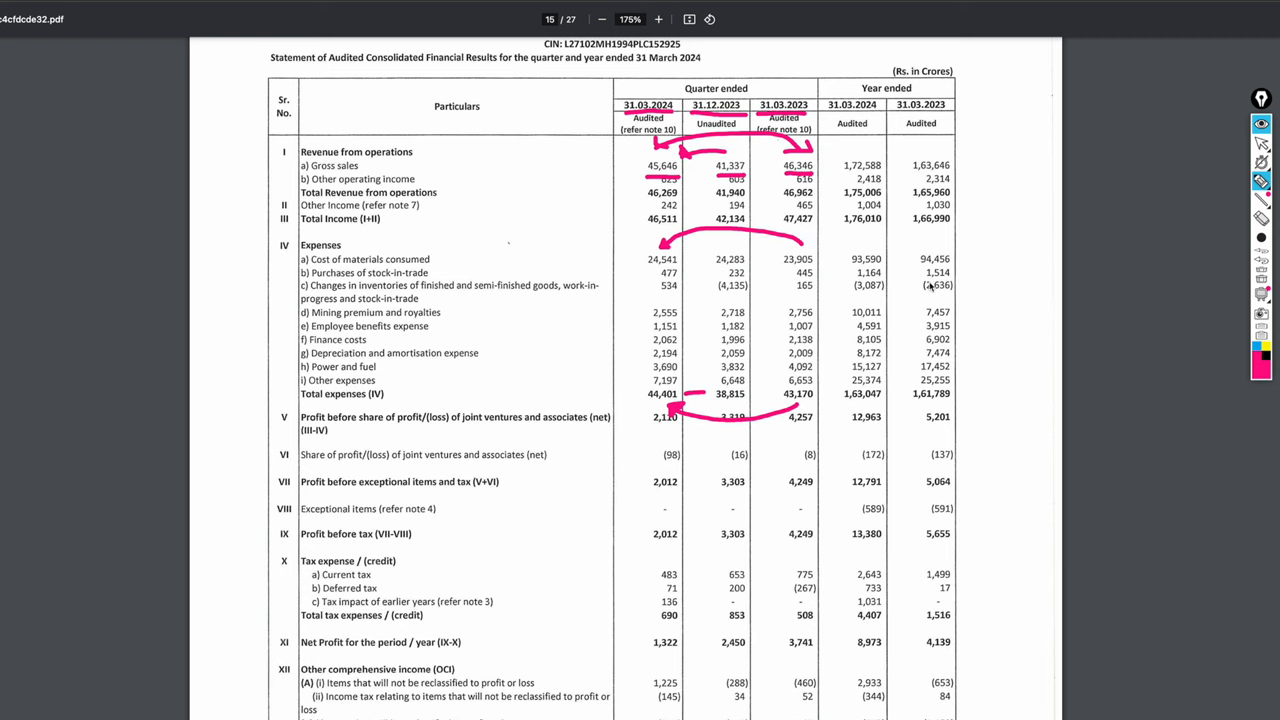
mouse_move(928, 286)
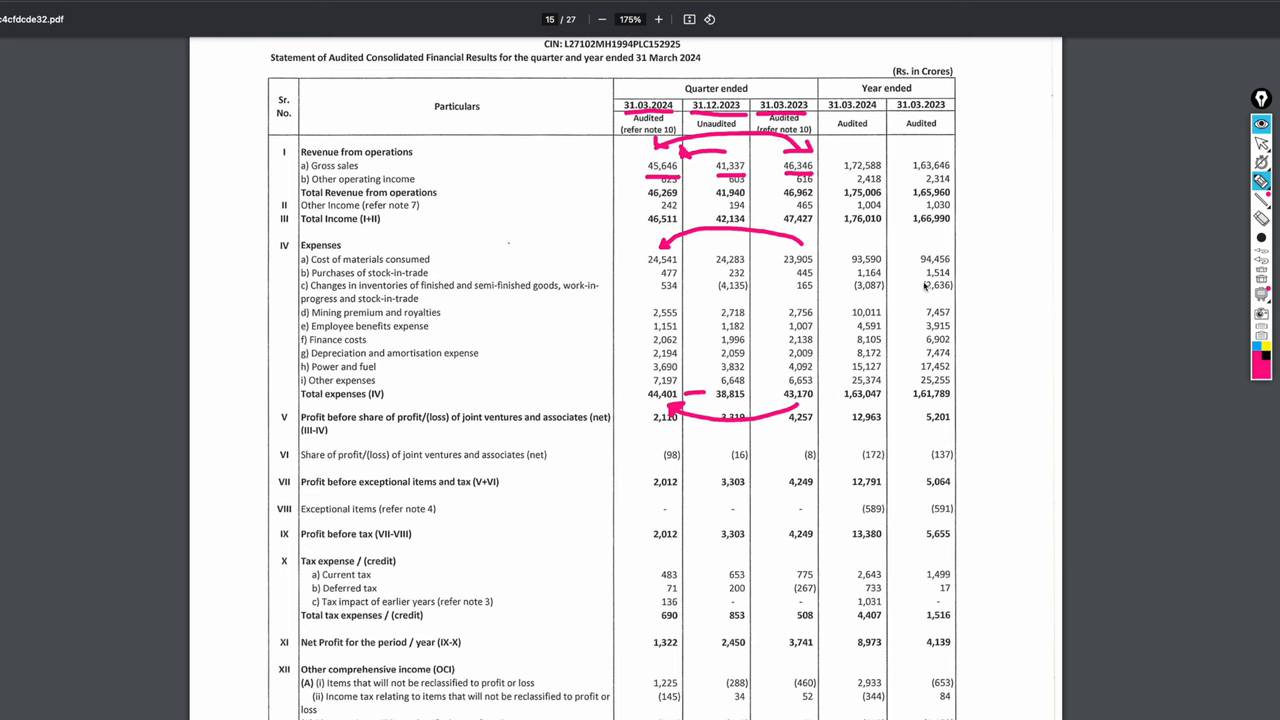
mouse_move(920, 288)
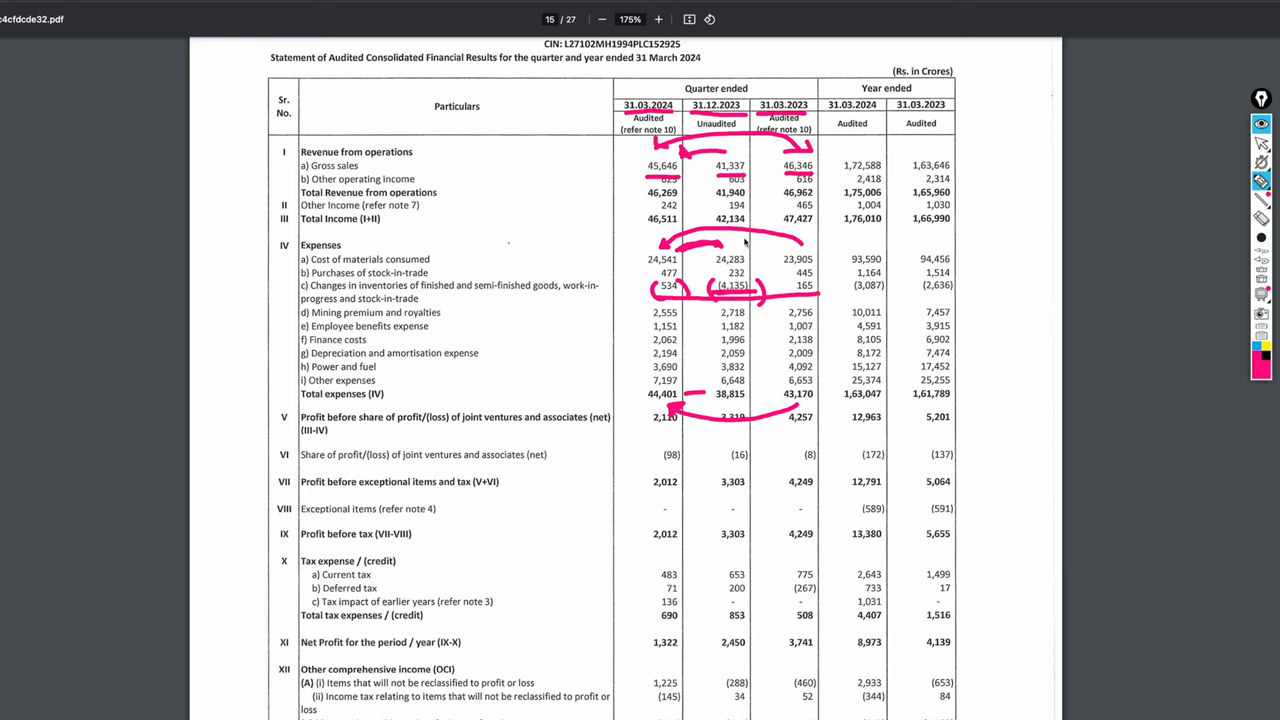
mouse_move(744, 270)
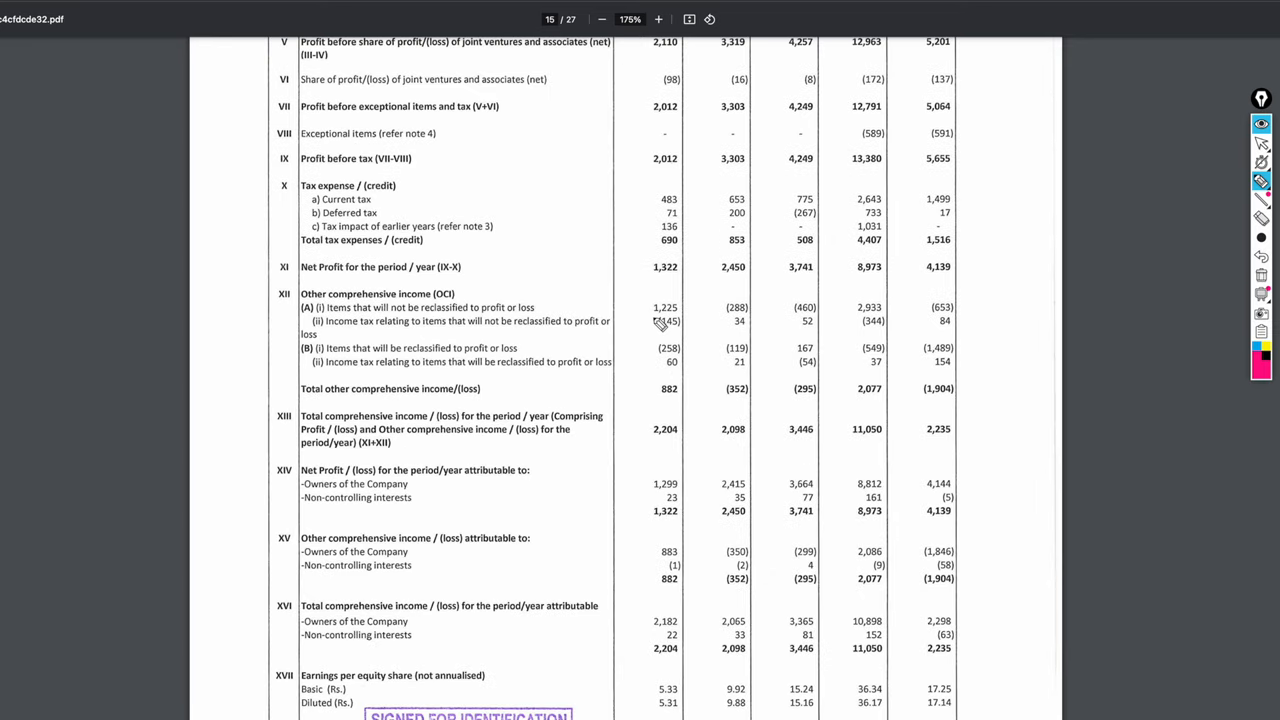
Box the OCI row values 1,225, (288) and (460) in pink.
drag(656, 320, 740, 318)
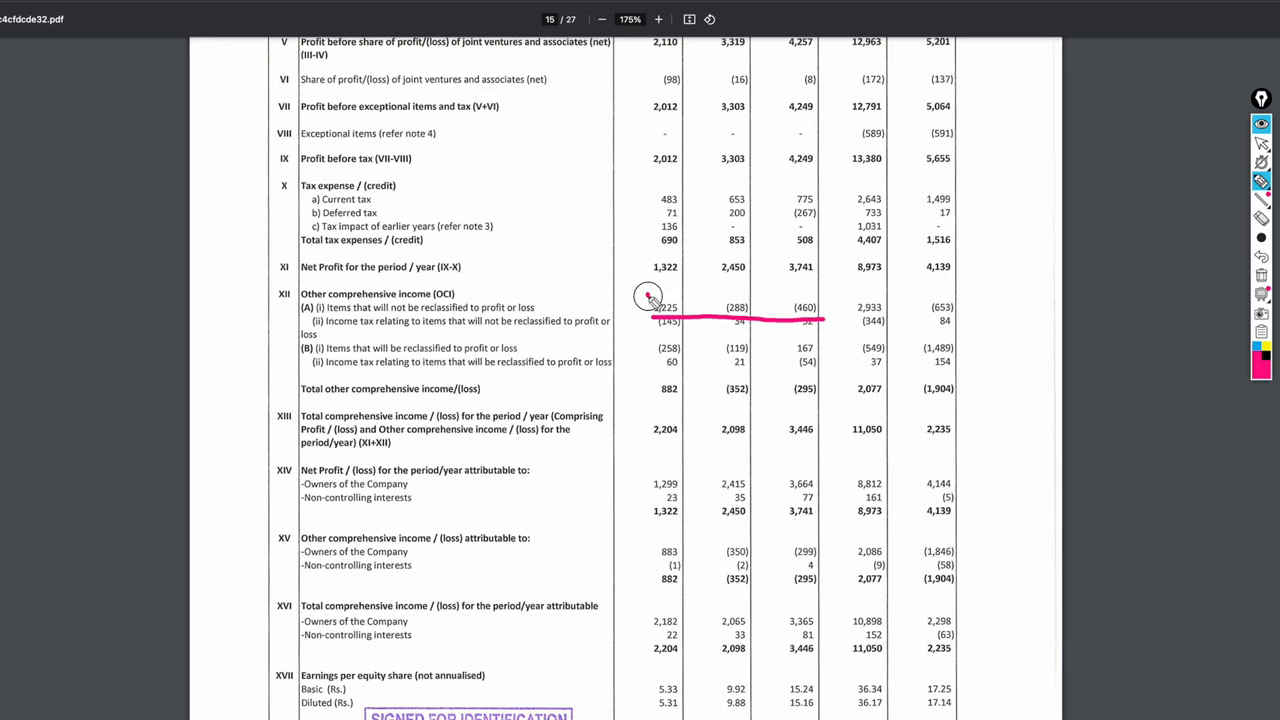
drag(648, 296, 840, 320)
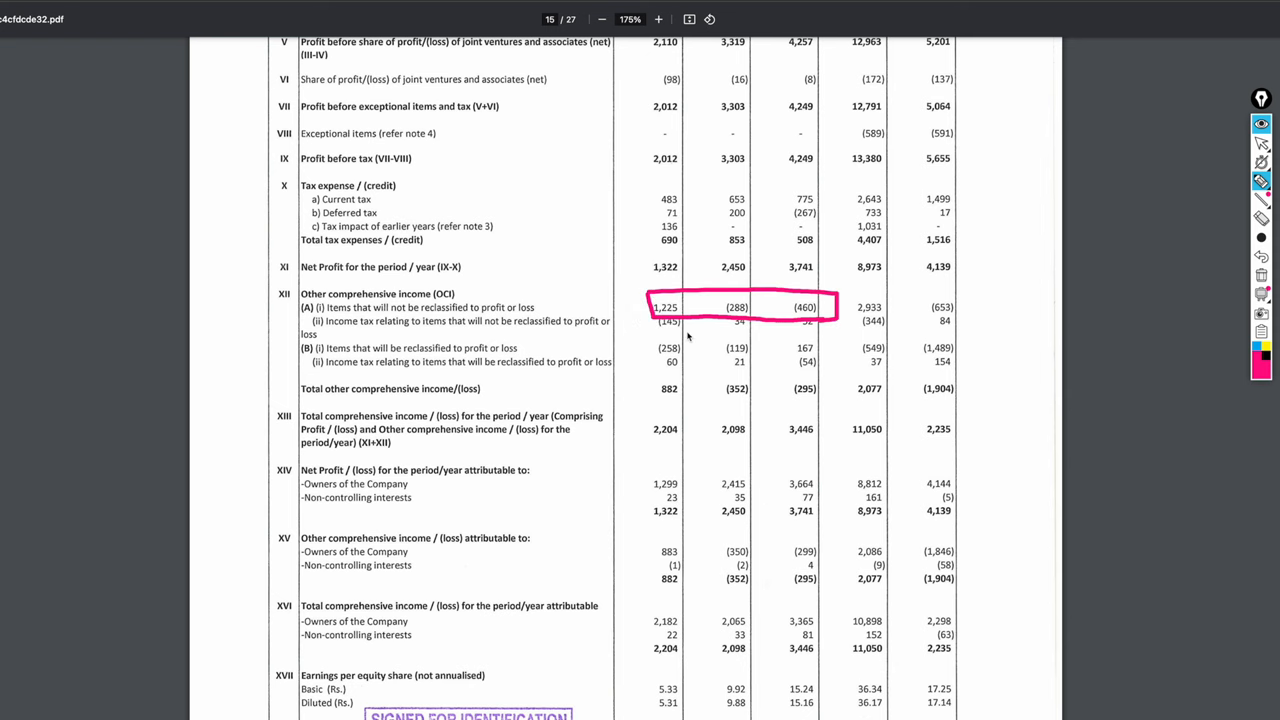
mouse_move(624, 308)
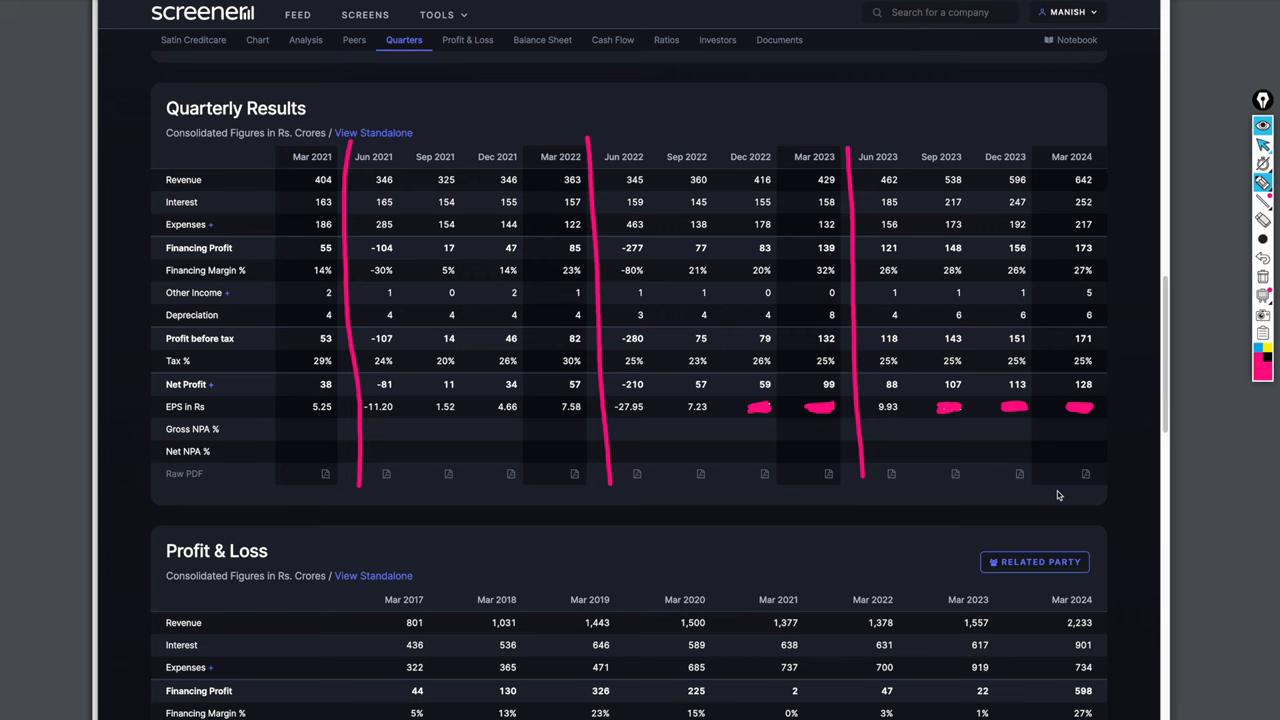
mouse_move(822, 486)
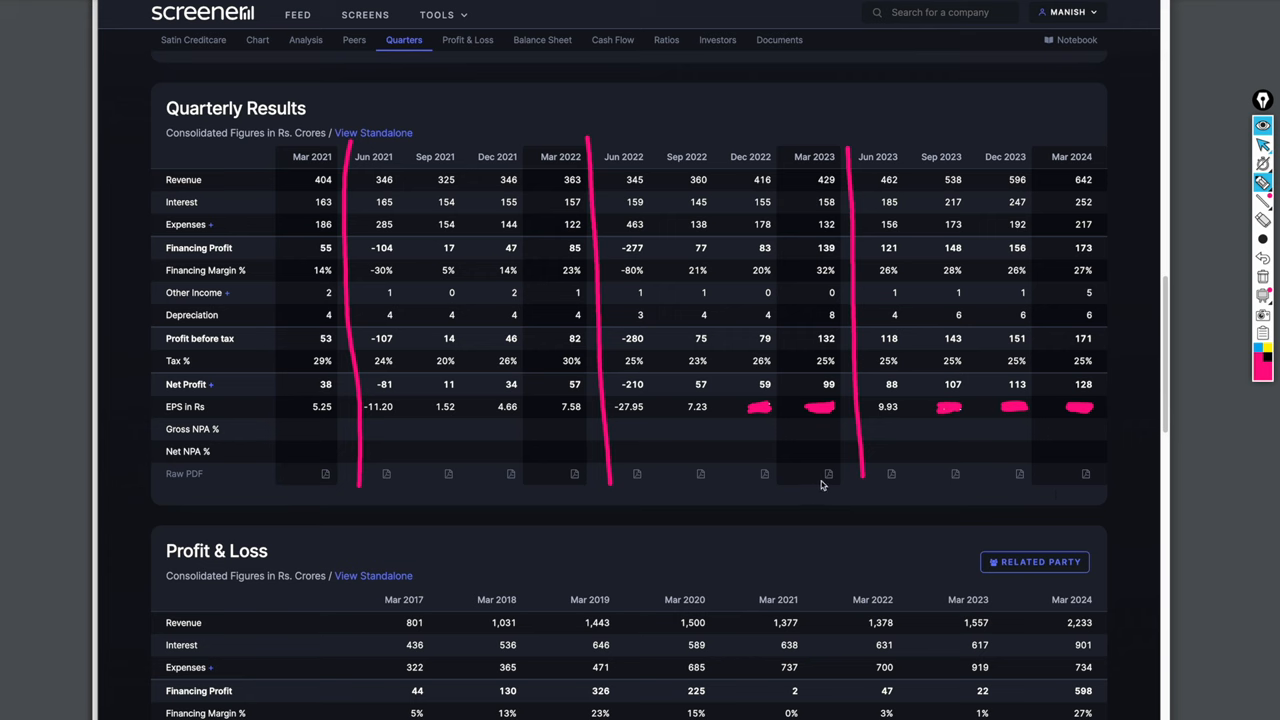
mouse_move(1032, 352)
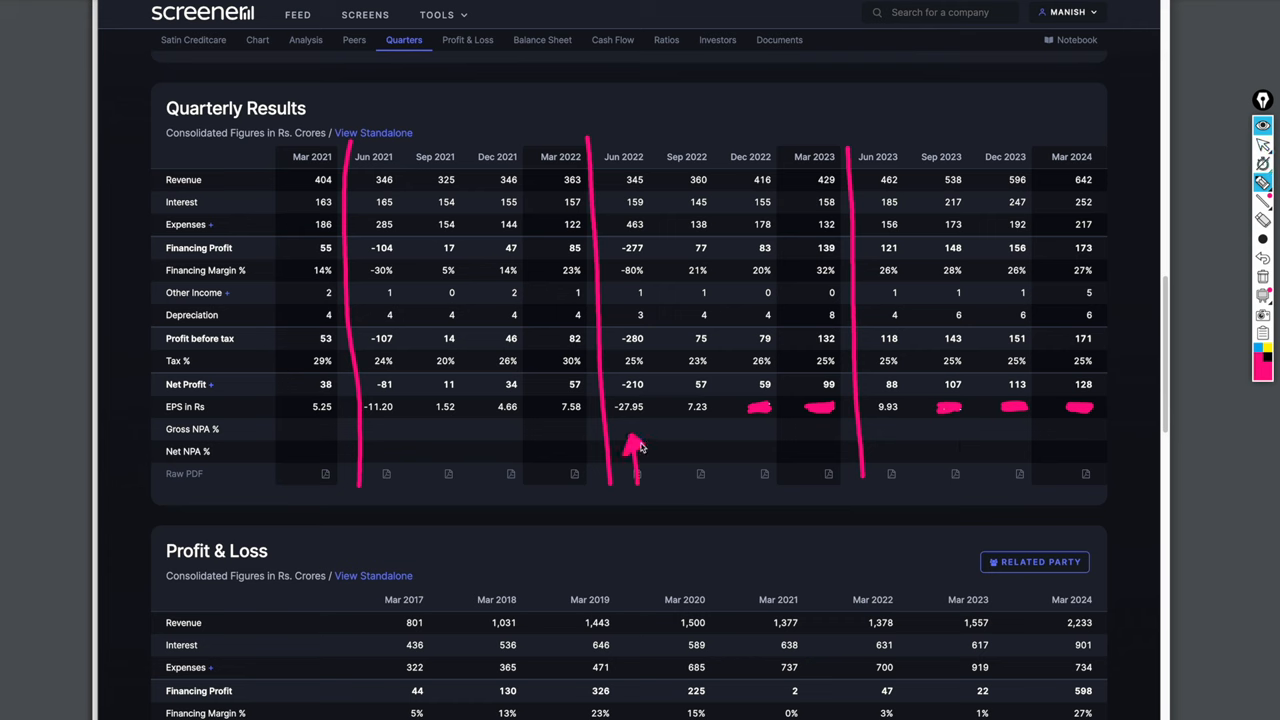
mouse_move(638, 436)
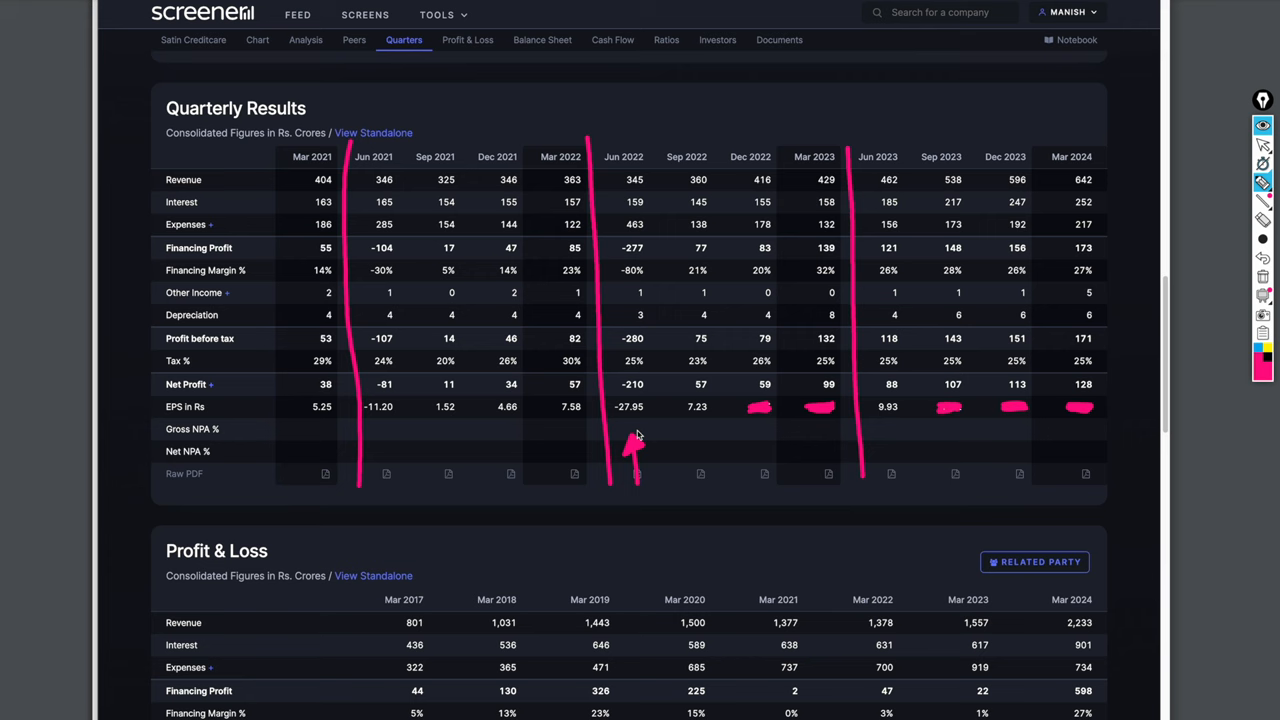
mouse_move(618, 424)
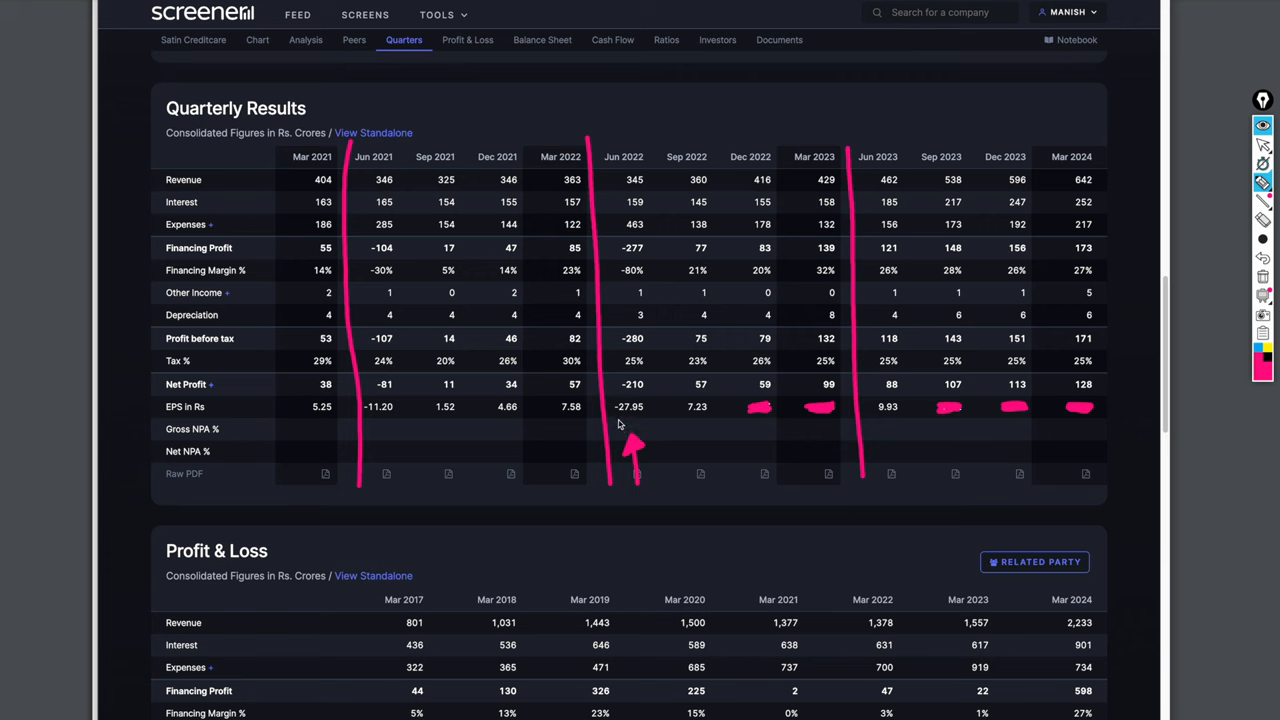
mouse_move(634, 424)
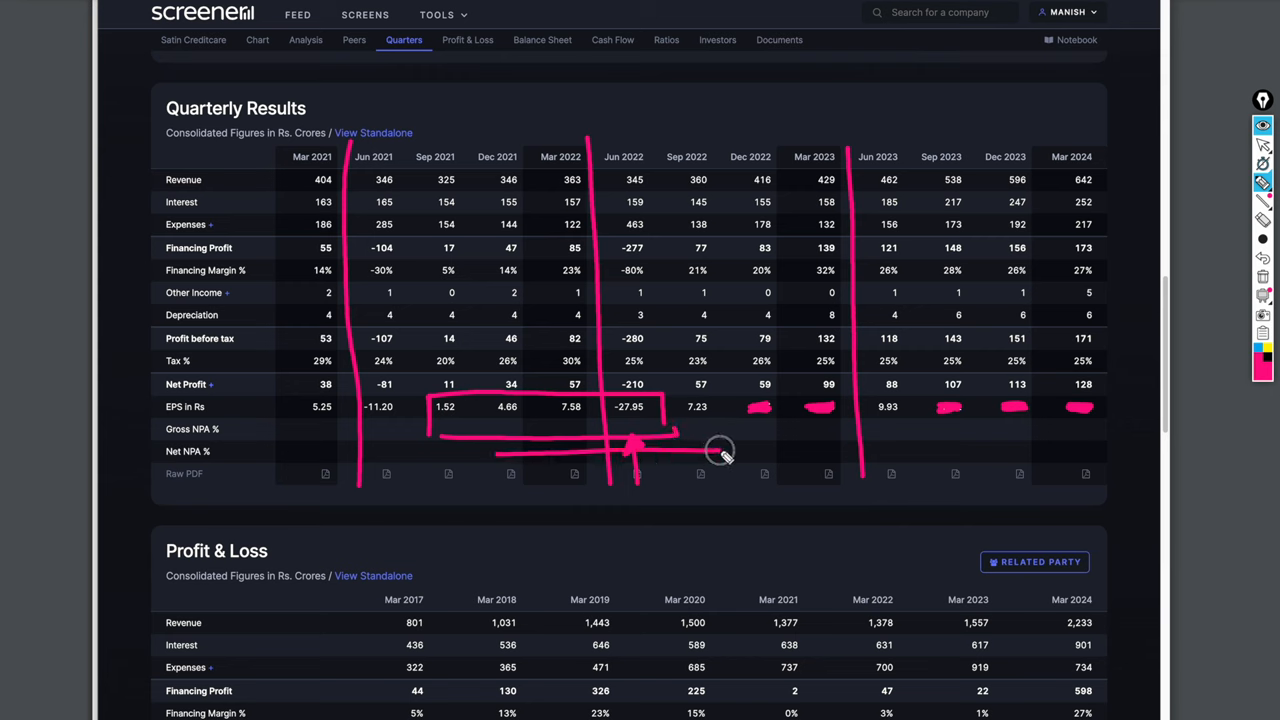
Underline the boxed quarterly EPS values from Sep 2021 to Jun 2022 near -27.95.
drag(720, 450, 500, 456)
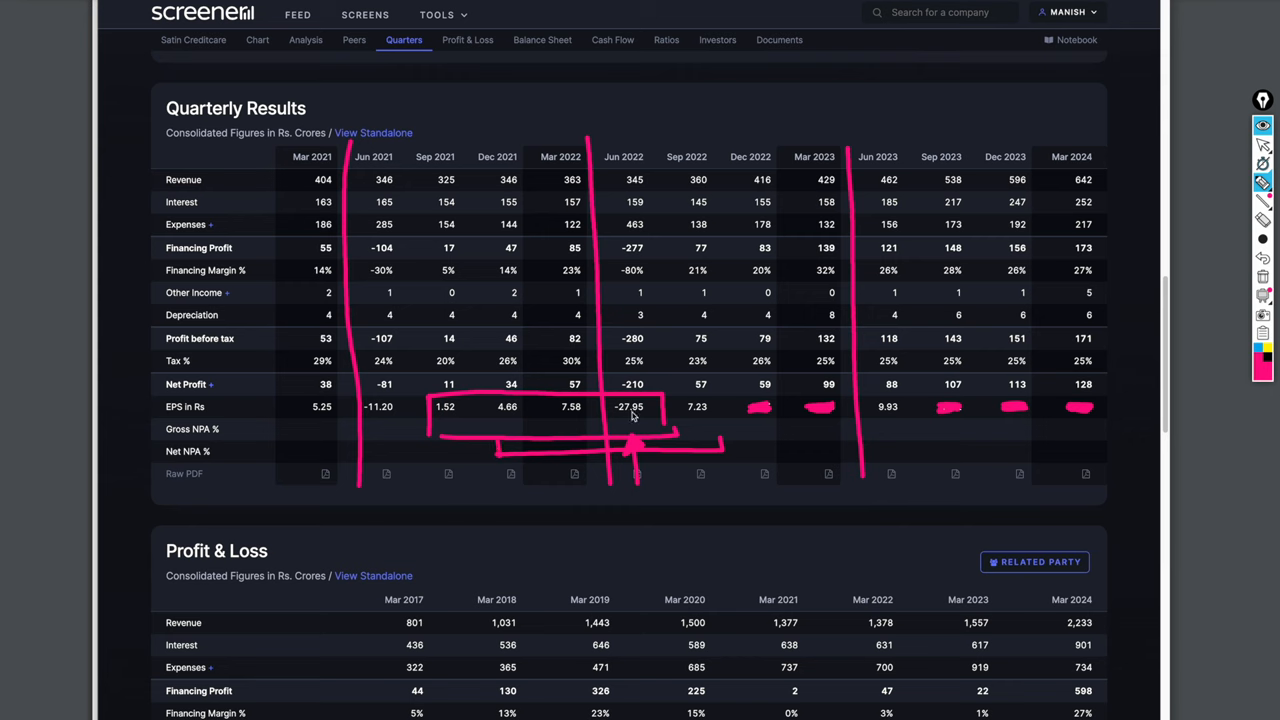
mouse_move(630, 424)
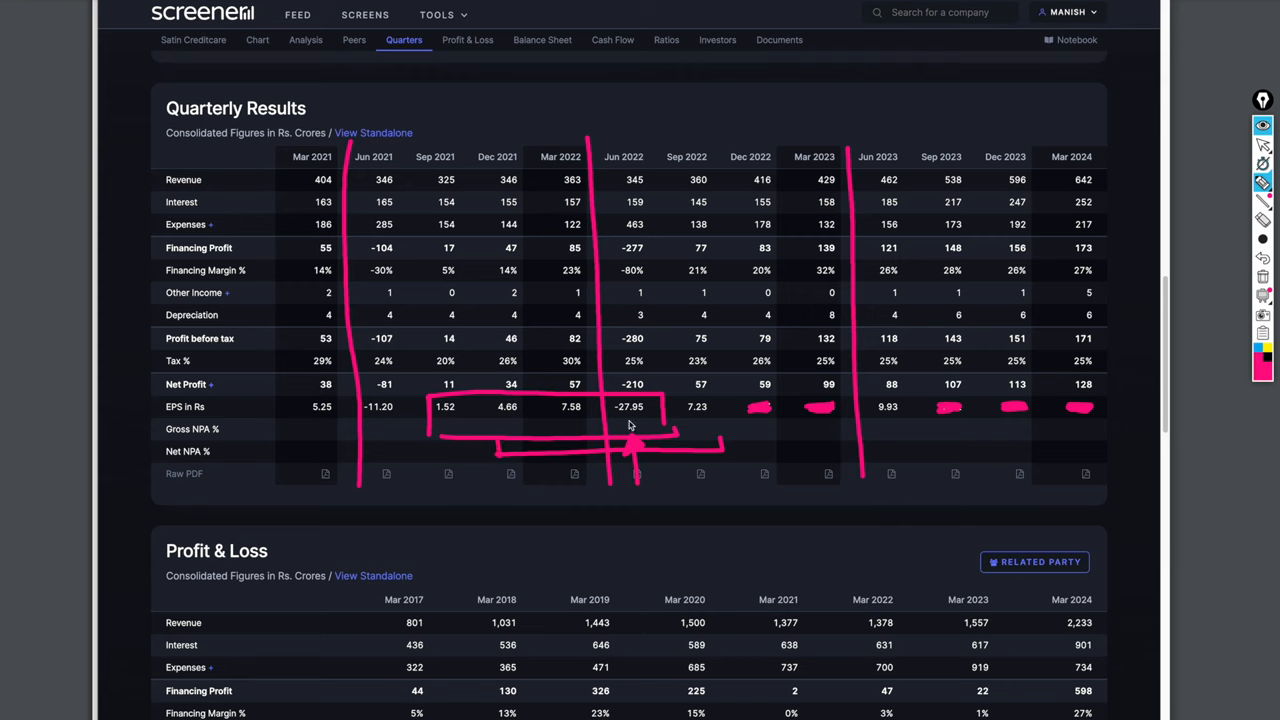